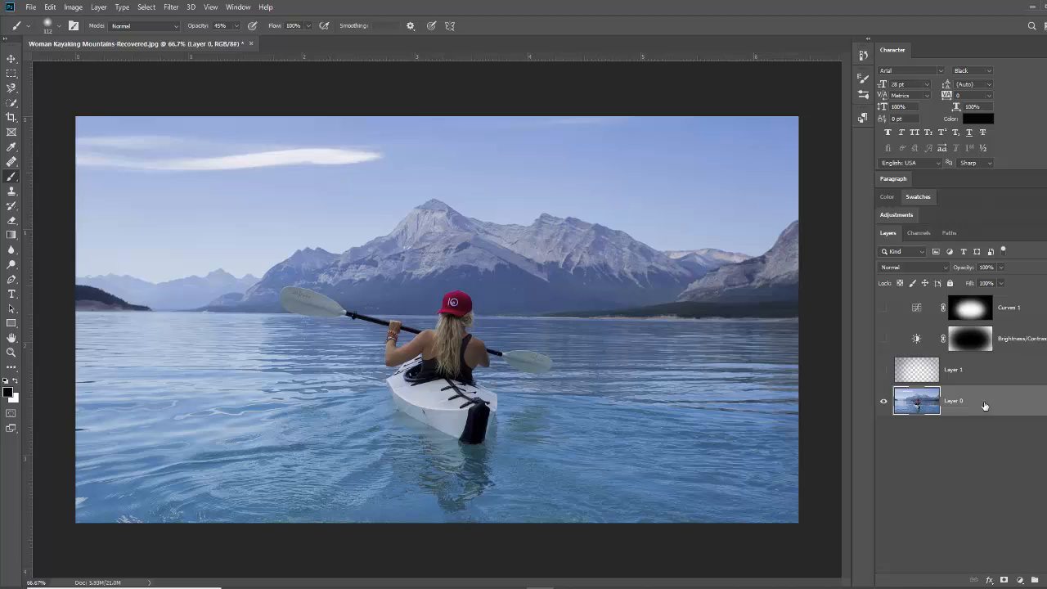
Duplicate the base kayaking photo layer with Ctrl+J so a copy sits above it.
{"action": "left_click_drag", "start_coordinate": [916, 401], "coordinate": [916, 449]}
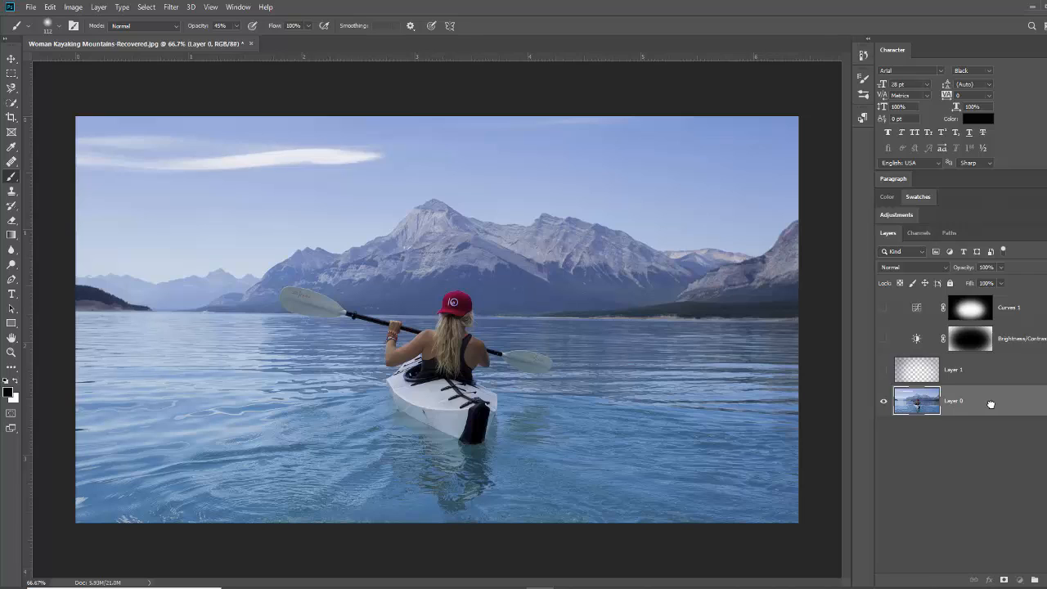
{"action": "key", "text": "ctrl+j"}
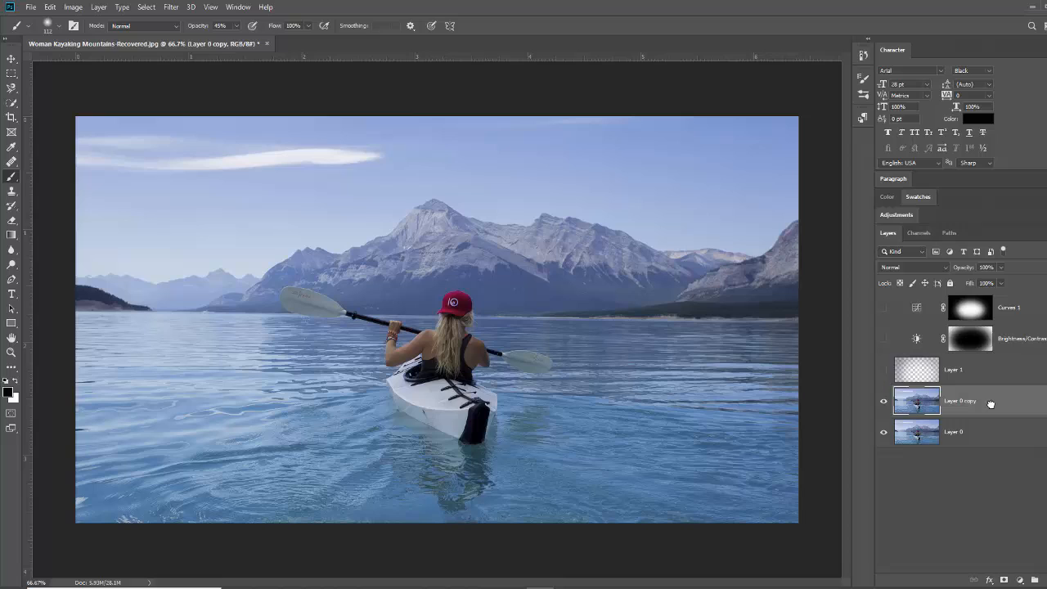
{"action": "mouse_move", "coordinate": [1002, 406]}
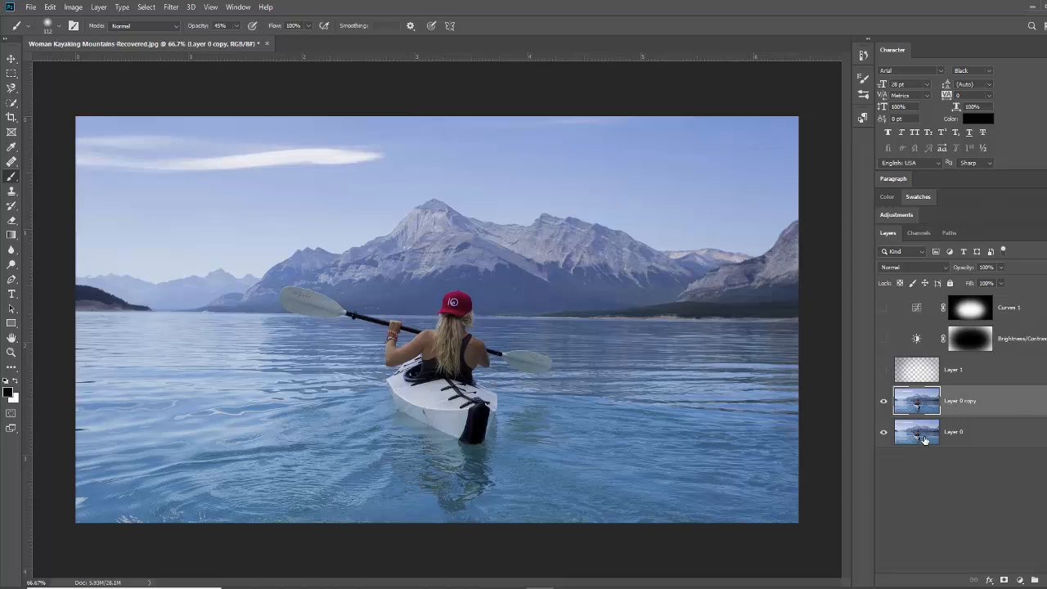
{"action": "mouse_move", "coordinate": [997, 437]}
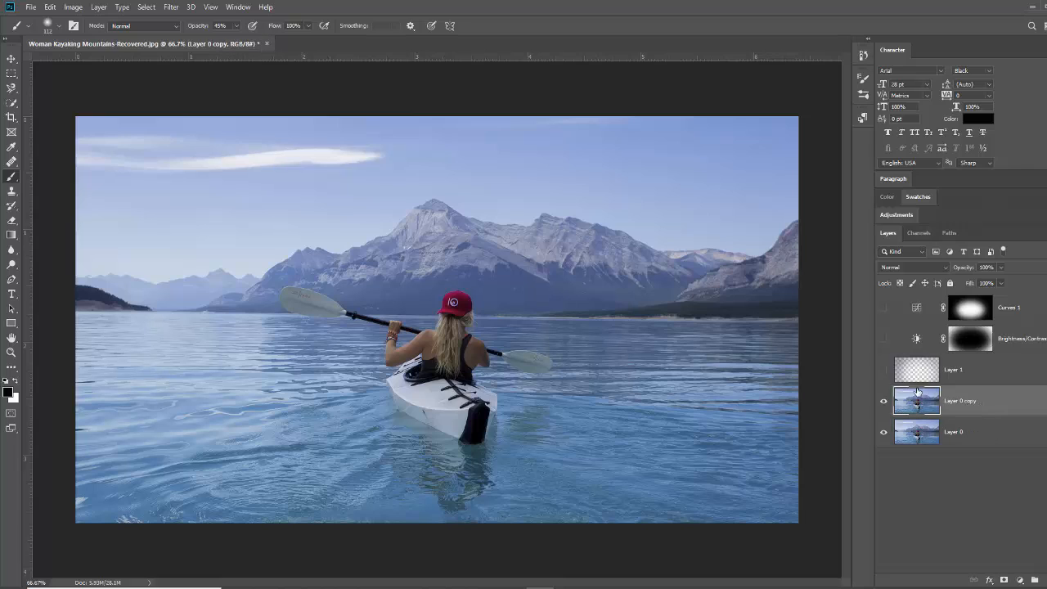
{"action": "mouse_move", "coordinate": [923, 405]}
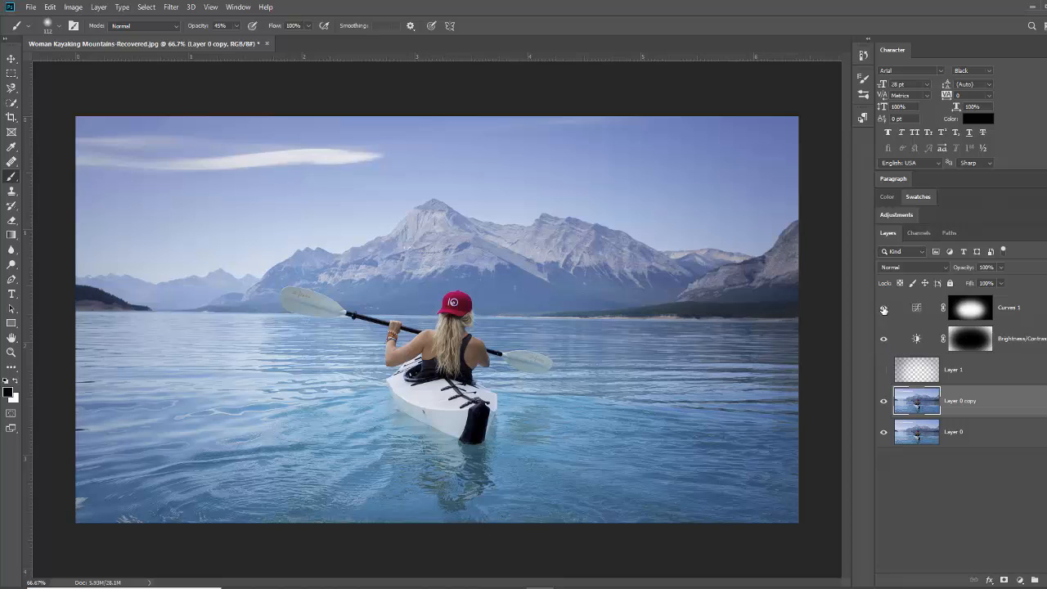
Select 'Layer 0 copy' and bring up the Filter menu for it.
{"action": "left_click", "coordinate": [968, 308]}
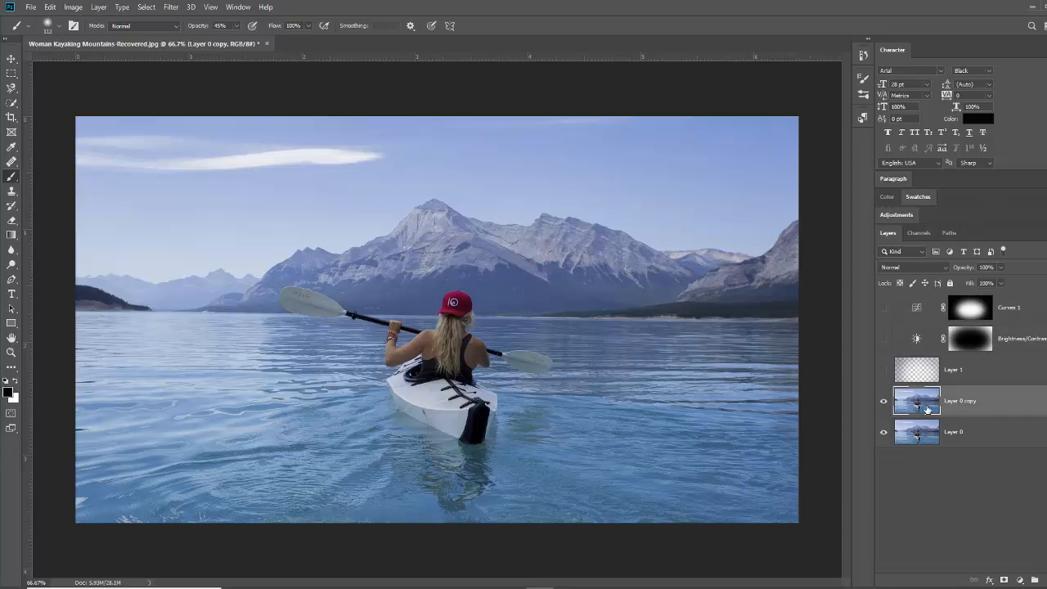
{"action": "mouse_move", "coordinate": [916, 401]}
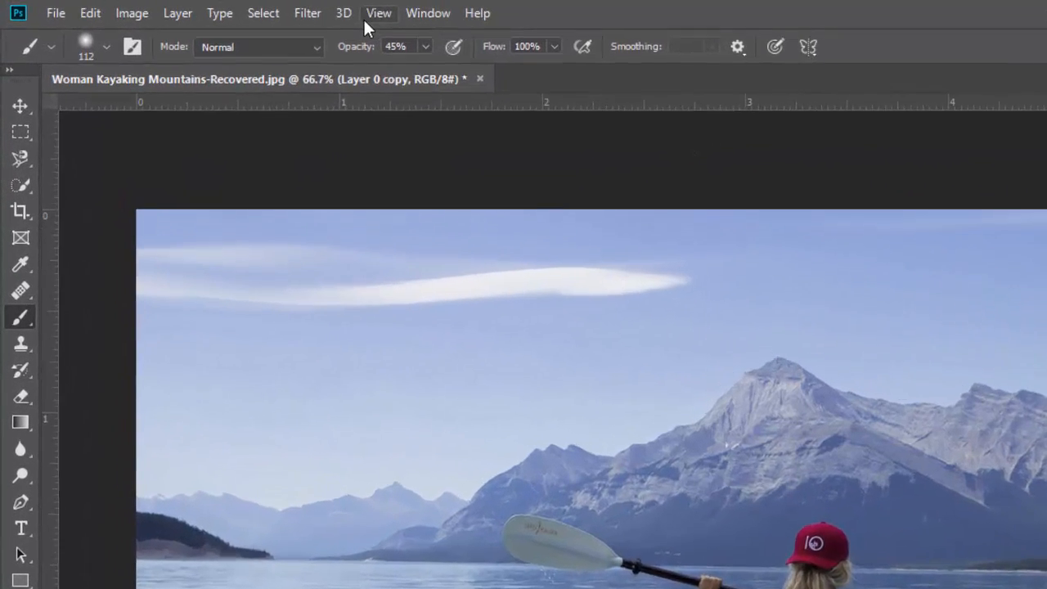
{"action": "left_click", "coordinate": [342, 13]}
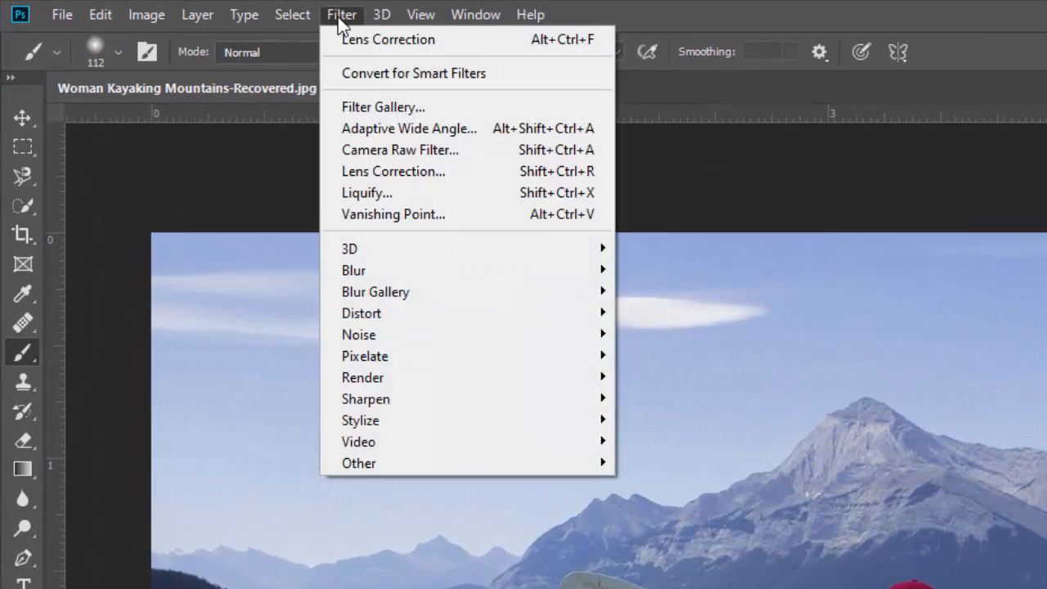
{"action": "mouse_move", "coordinate": [401, 172]}
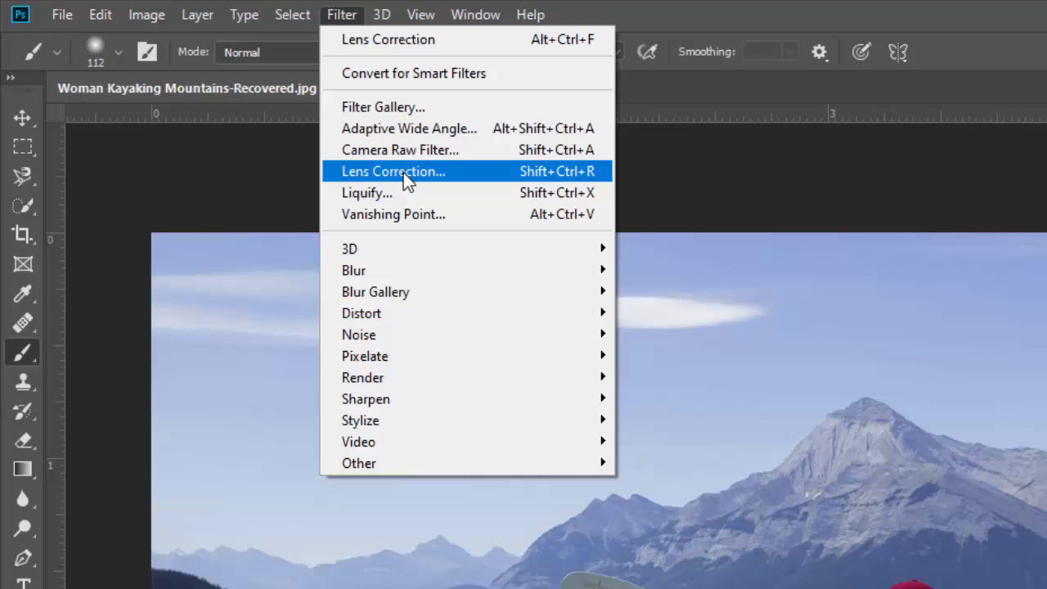
Launch the Lens Correction filter on the duplicated photo layer.
{"action": "left_click", "coordinate": [393, 172]}
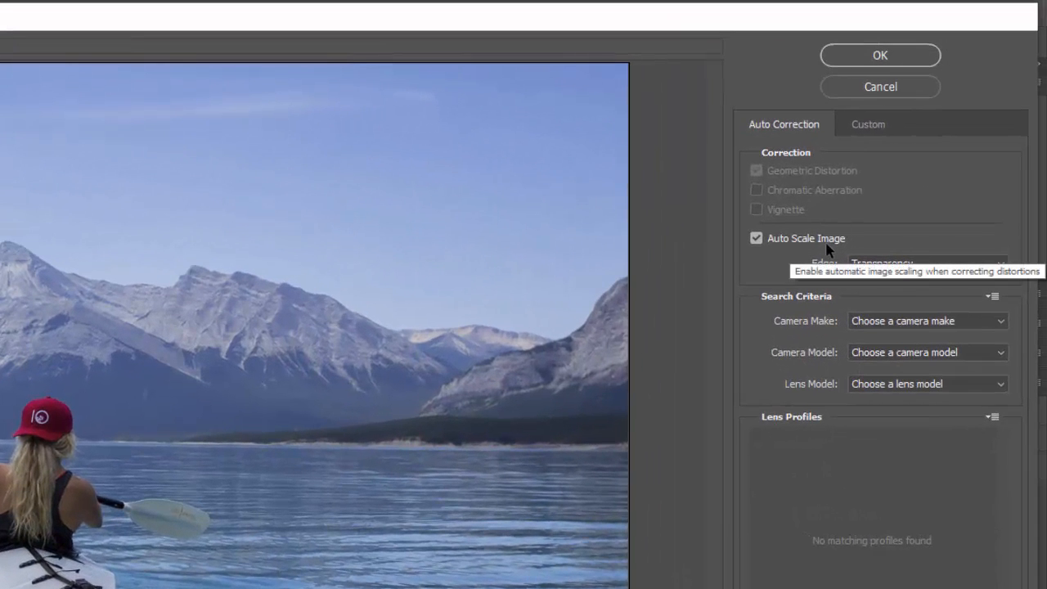
{"action": "mouse_move", "coordinate": [831, 139]}
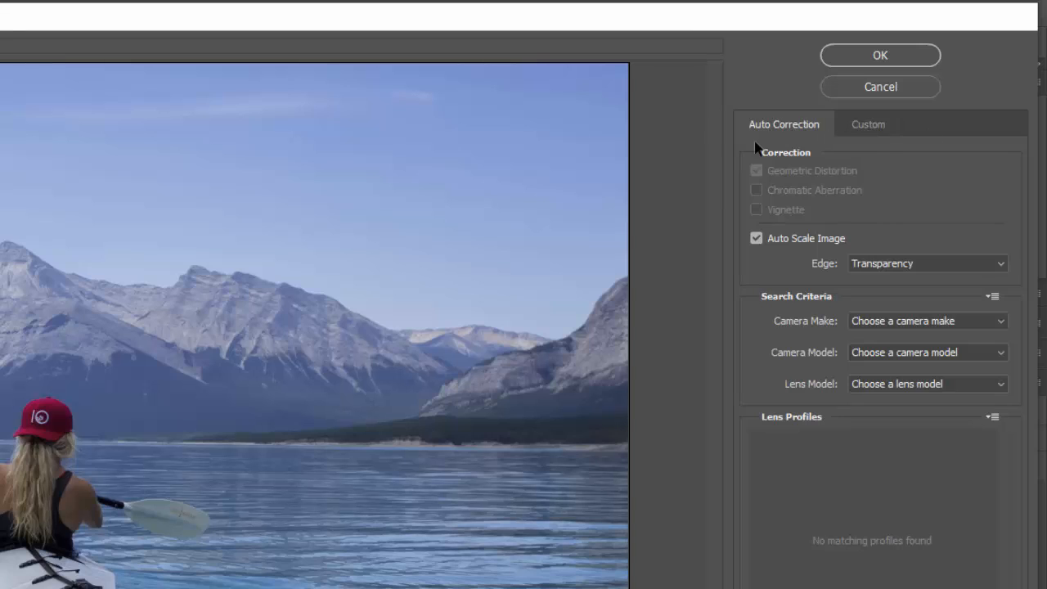
{"action": "mouse_move", "coordinate": [875, 134]}
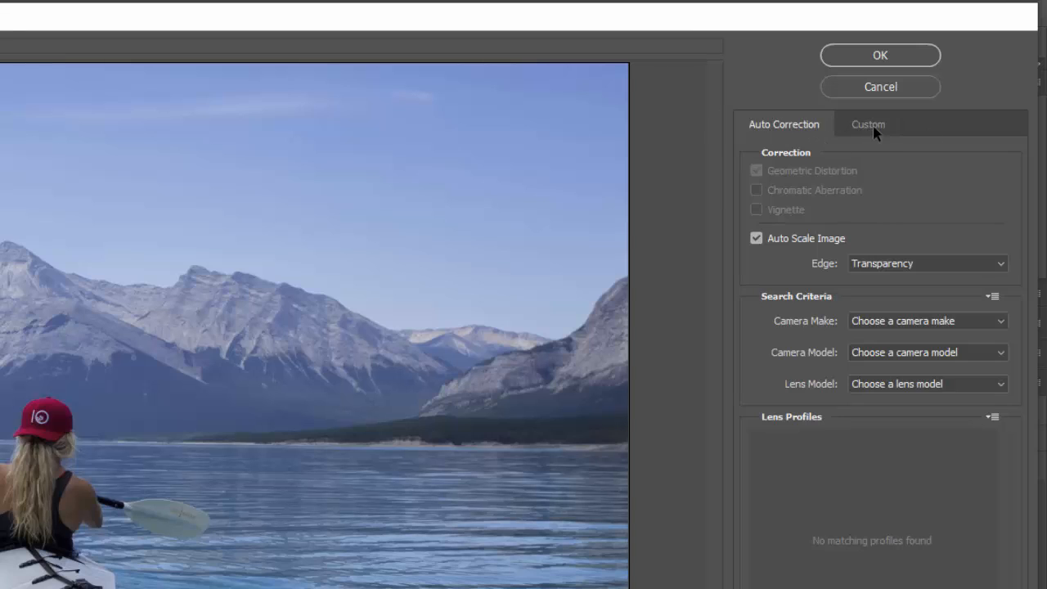
Switch Lens Correction to its Custom settings with manual vignette controls.
{"action": "left_click", "coordinate": [868, 125]}
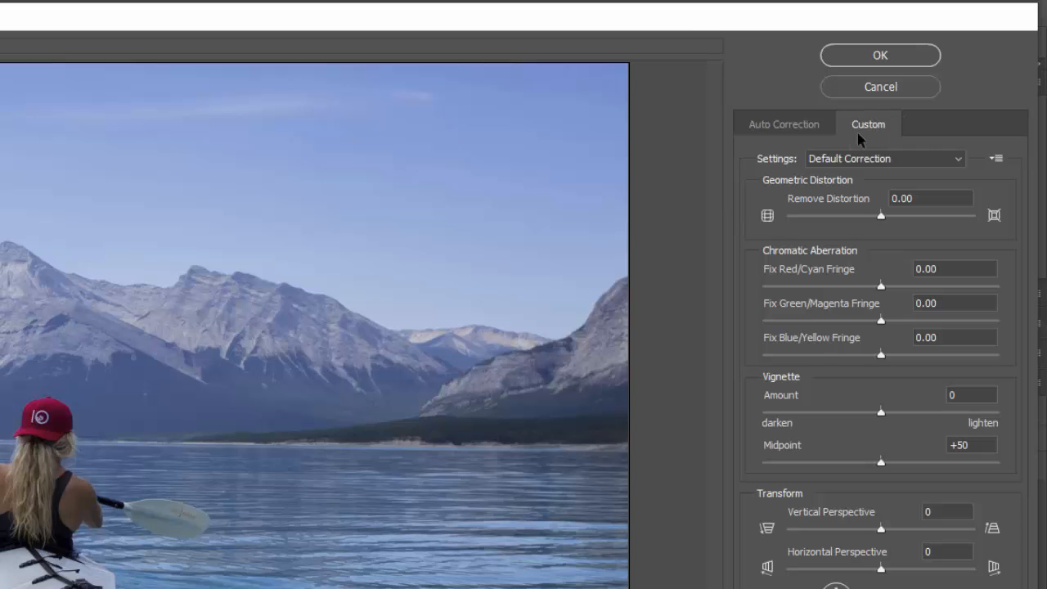
{"action": "mouse_move", "coordinate": [800, 359]}
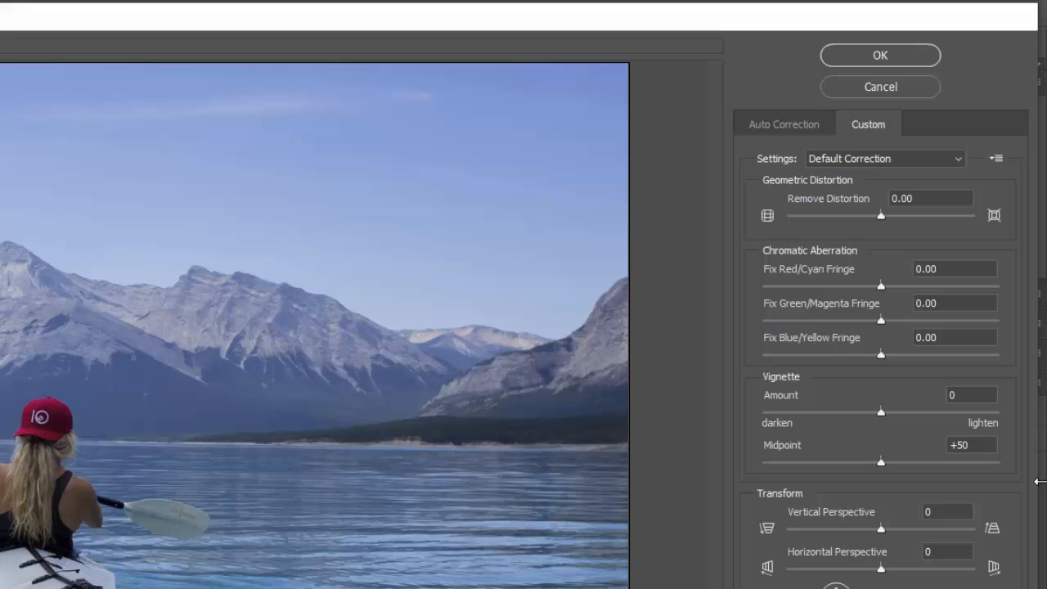
{"action": "mouse_move", "coordinate": [793, 389]}
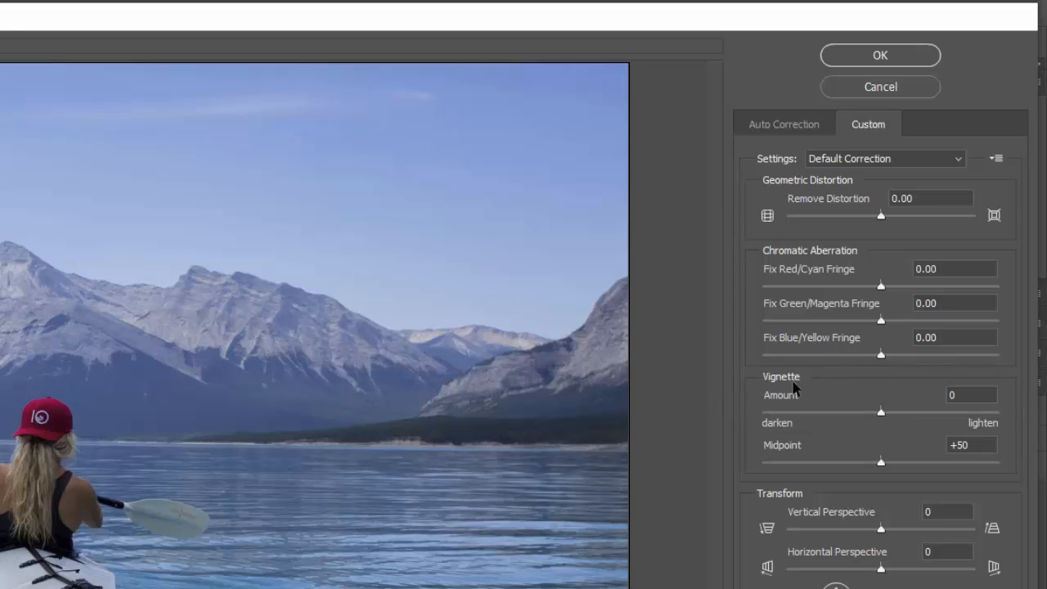
{"action": "mouse_move", "coordinate": [890, 425]}
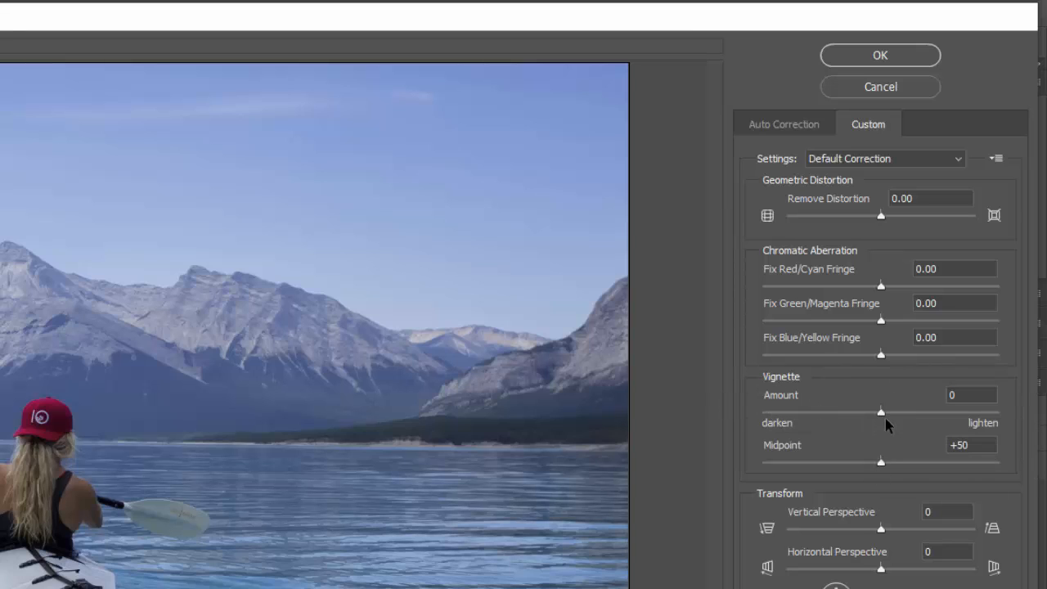
{"action": "mouse_move", "coordinate": [882, 418]}
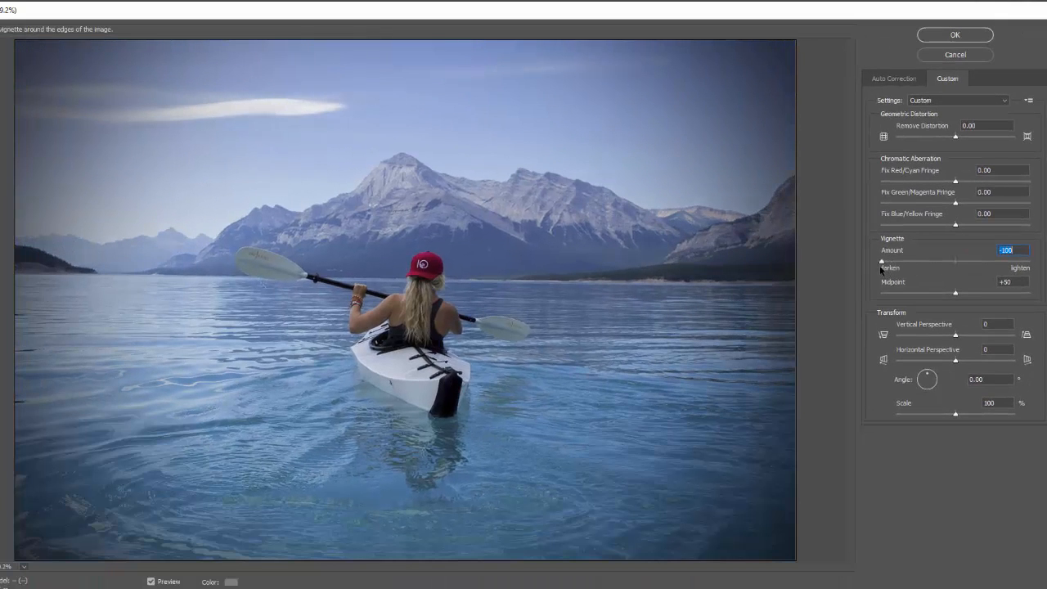
Tune the Vignette Amount slider, settling on a moderate dark edge.
{"action": "left_click_drag", "start_coordinate": [882, 260], "coordinate": [897, 260]}
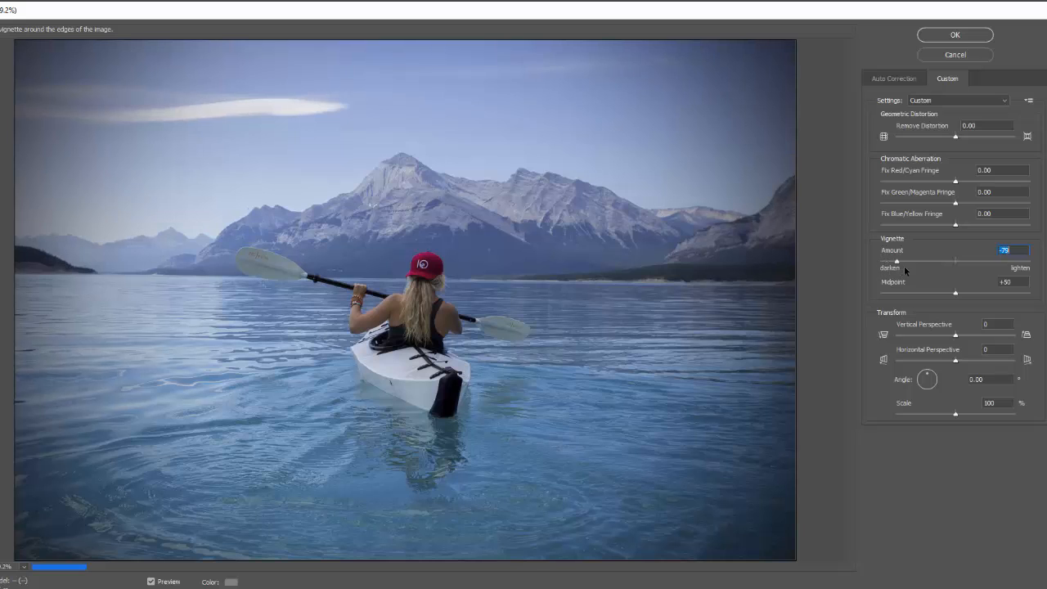
{"action": "left_click_drag", "start_coordinate": [897, 262], "coordinate": [975, 262]}
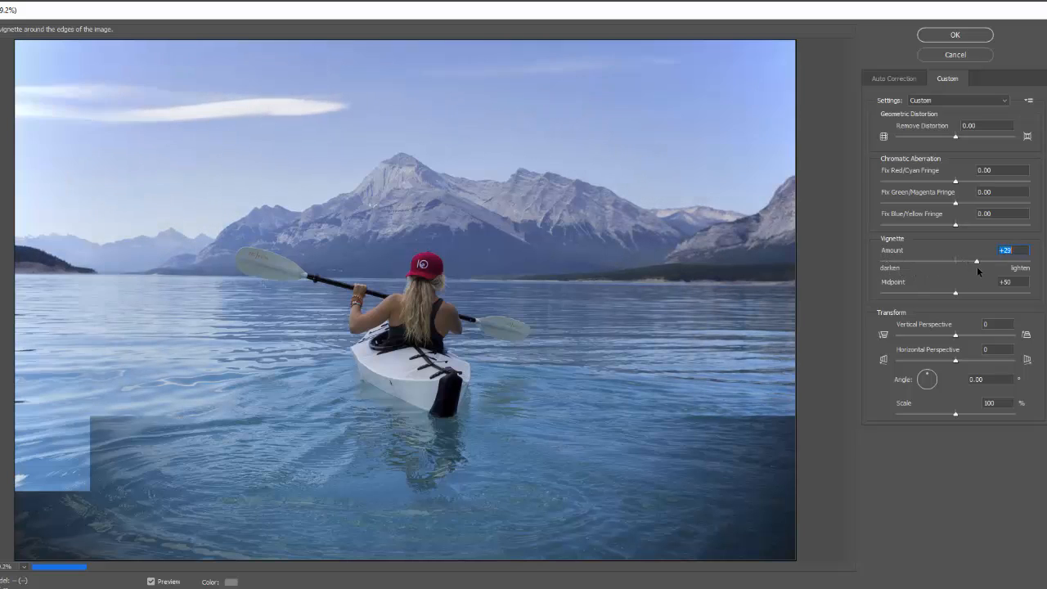
{"action": "left_click_drag", "start_coordinate": [975, 260], "coordinate": [1014, 260]}
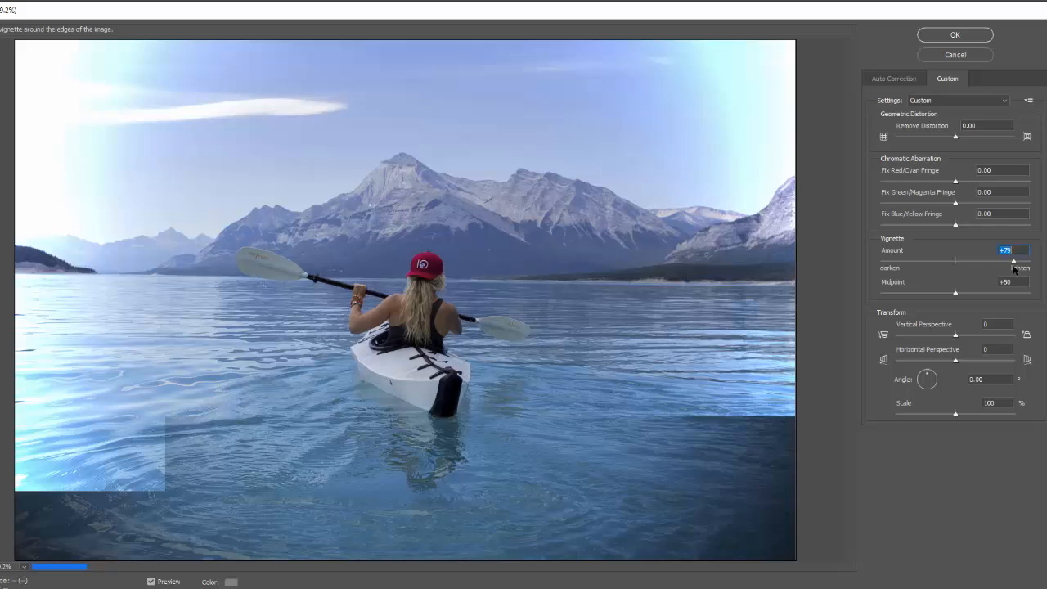
{"action": "left_click_drag", "start_coordinate": [1014, 262], "coordinate": [1029, 262]}
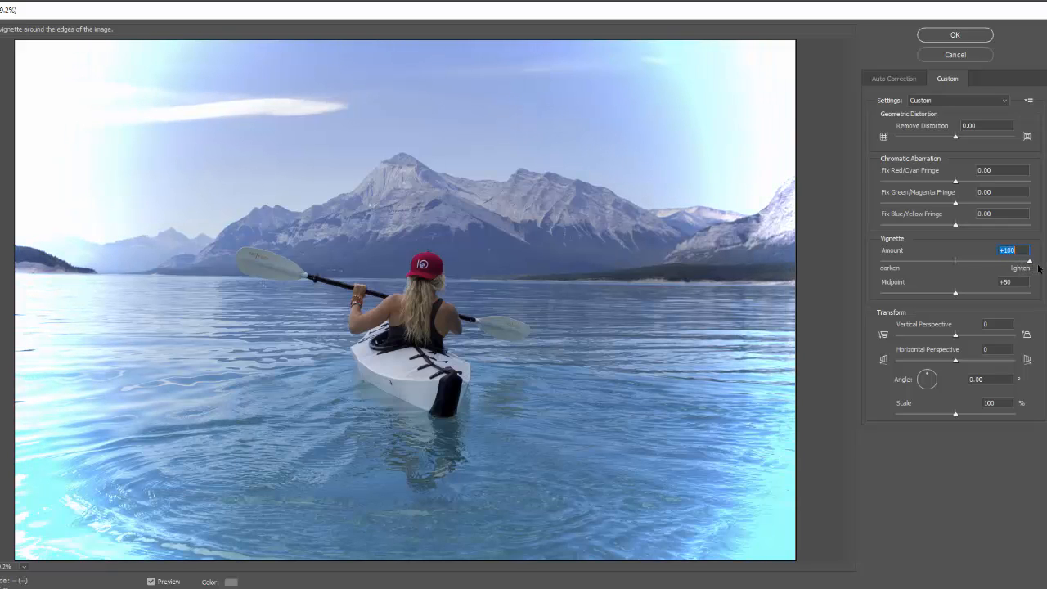
{"action": "left_click_drag", "start_coordinate": [1030, 261], "coordinate": [952, 261]}
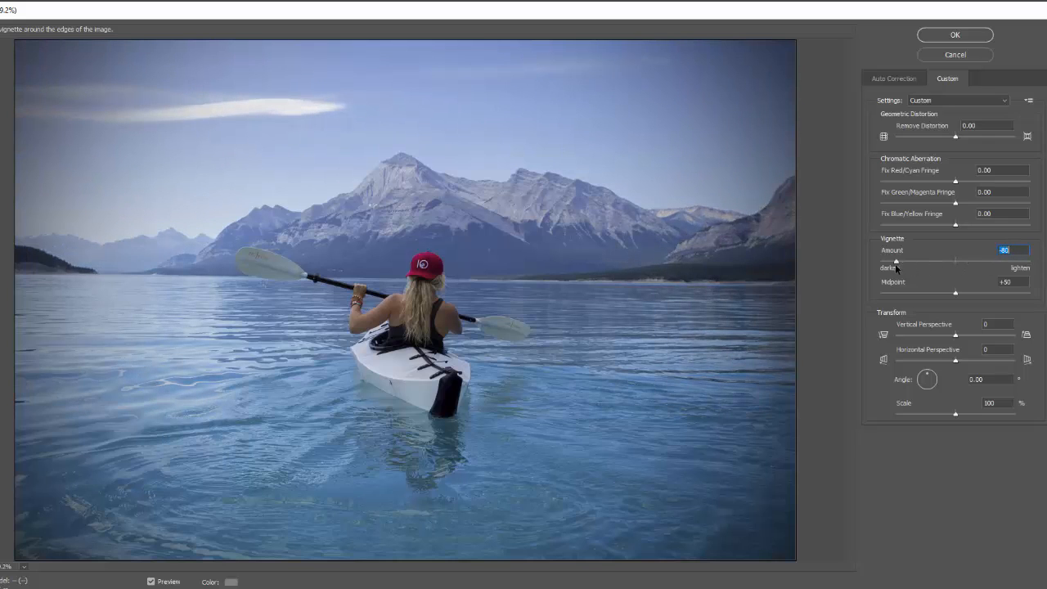
{"action": "left_click_drag", "start_coordinate": [898, 262], "coordinate": [893, 262]}
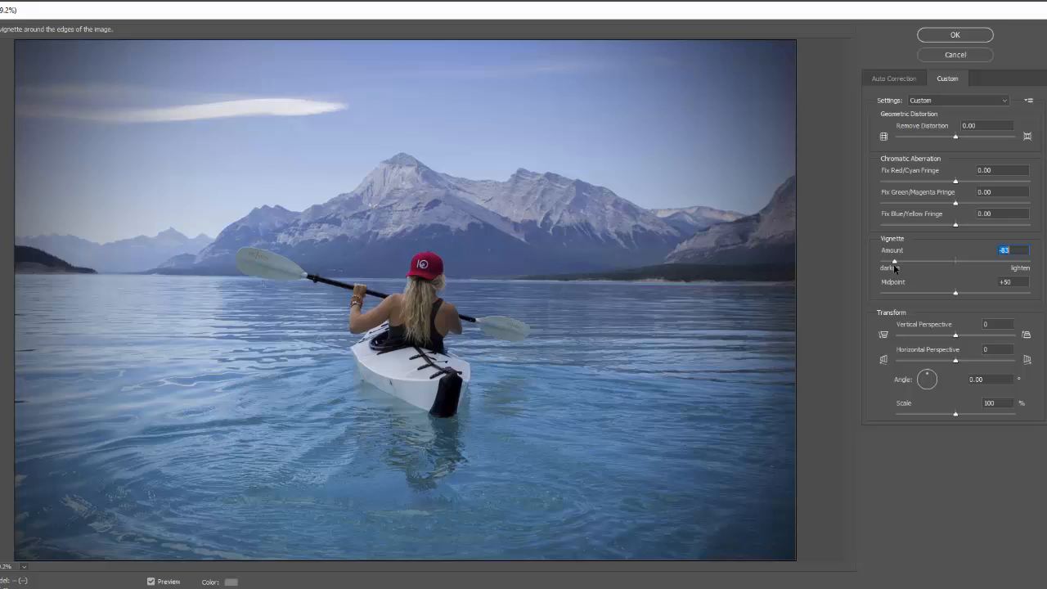
{"action": "left_click_drag", "start_coordinate": [895, 261], "coordinate": [900, 260]}
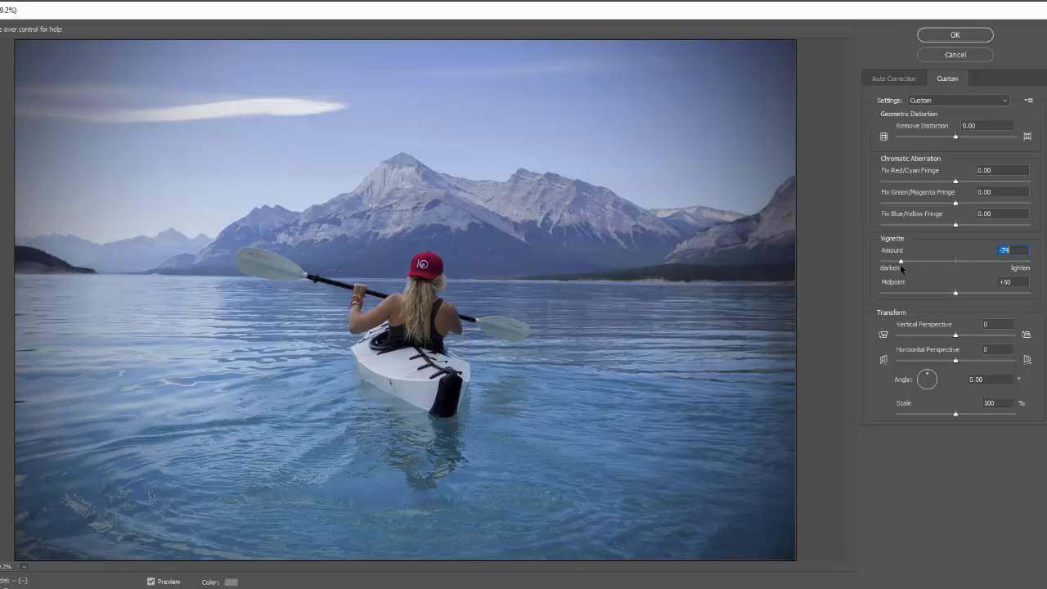
{"action": "mouse_move", "coordinate": [956, 295]}
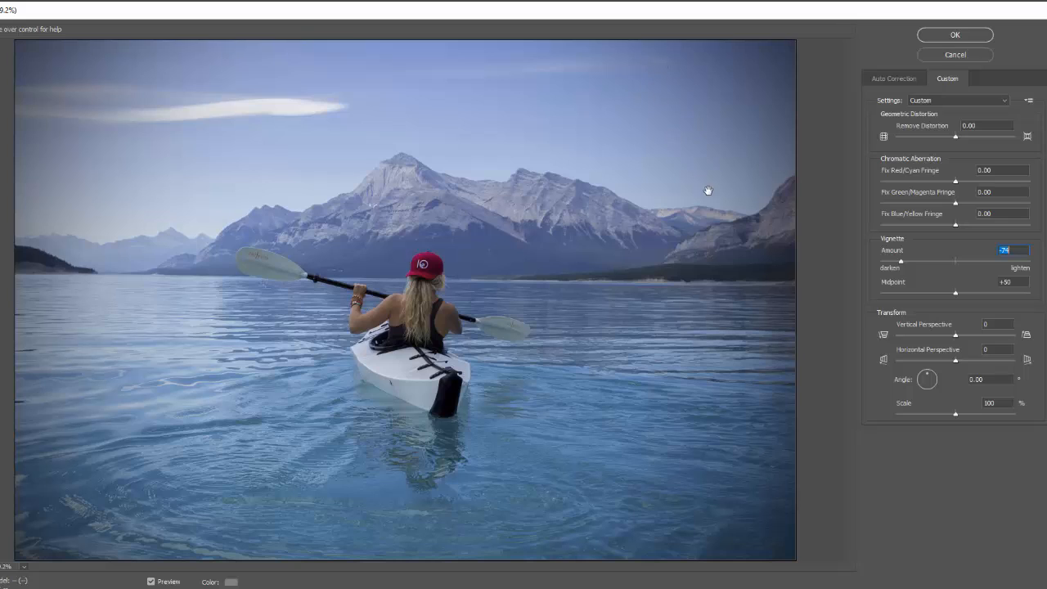
{"action": "mouse_move", "coordinate": [559, 242]}
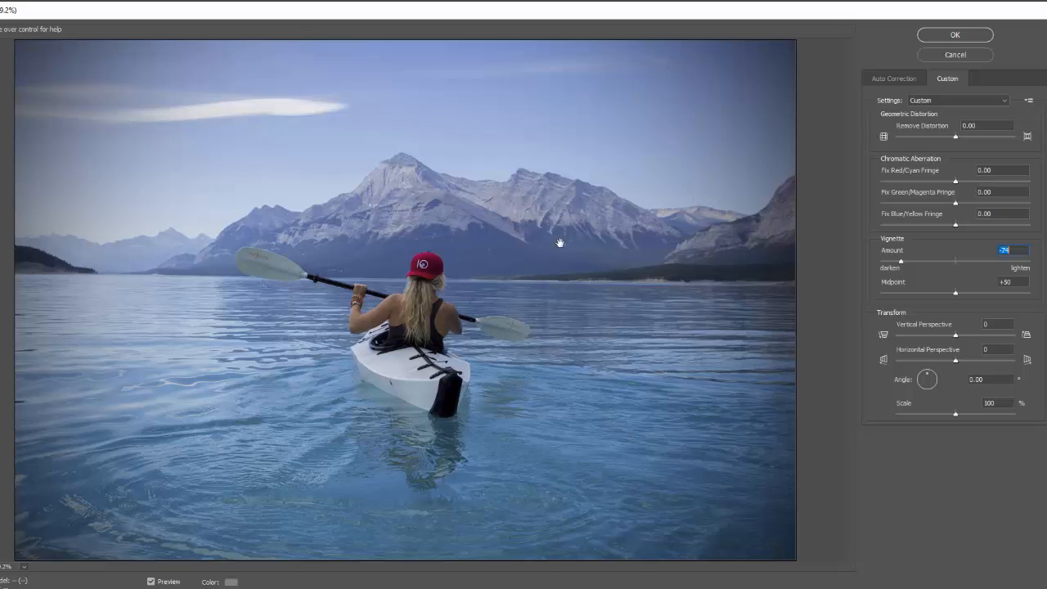
{"action": "mouse_move", "coordinate": [176, 327]}
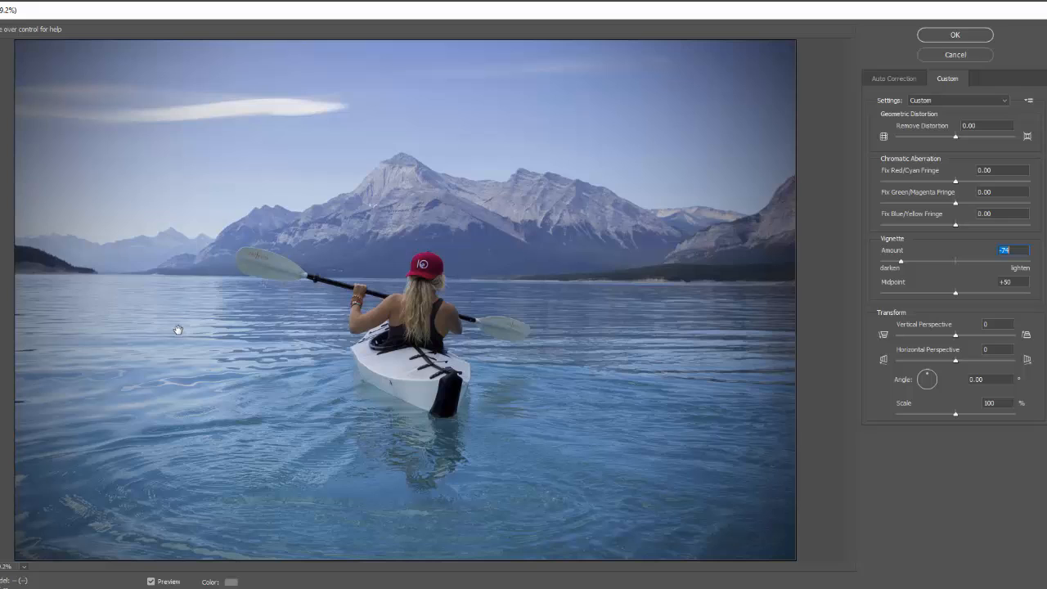
{"action": "mouse_move", "coordinate": [769, 105]}
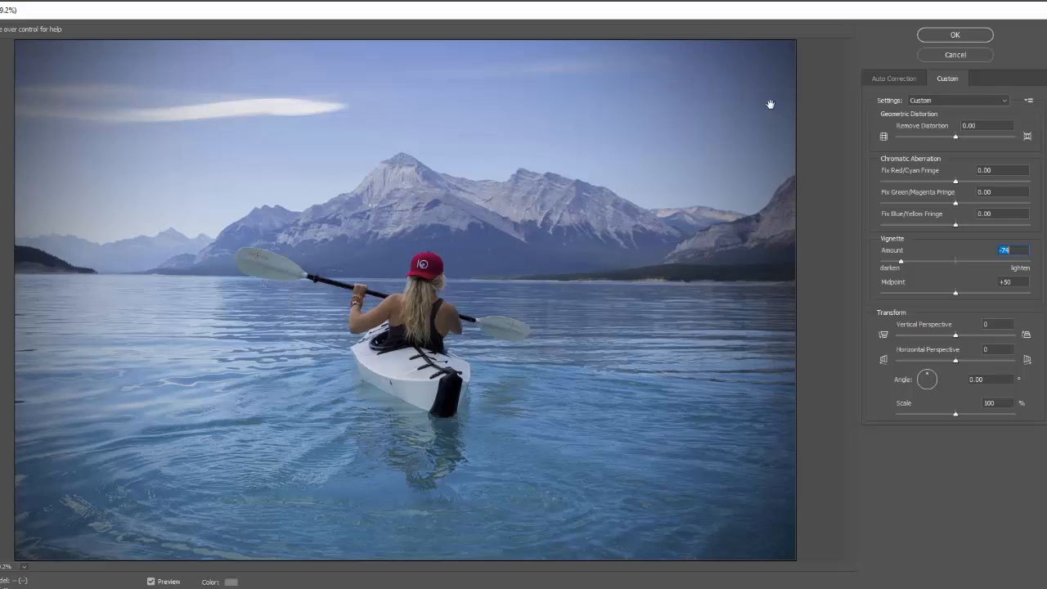
{"action": "mouse_move", "coordinate": [957, 298]}
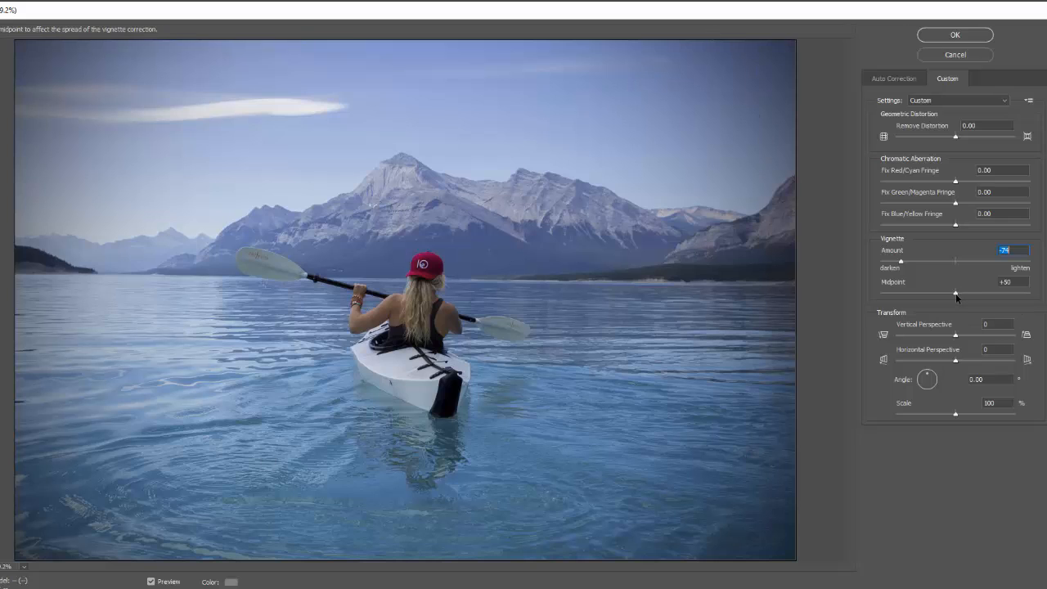
Adjust the Vignette Midpoint slider to set how far the darkening spreads inward.
{"action": "left_click_drag", "start_coordinate": [956, 293], "coordinate": [900, 293]}
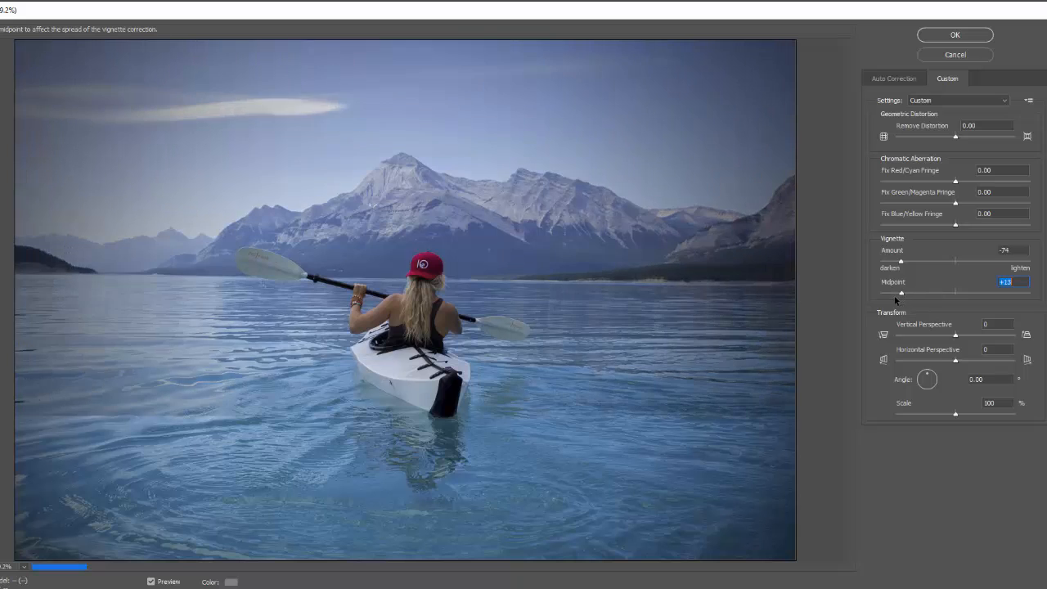
{"action": "left_click_drag", "start_coordinate": [903, 291], "coordinate": [890, 291]}
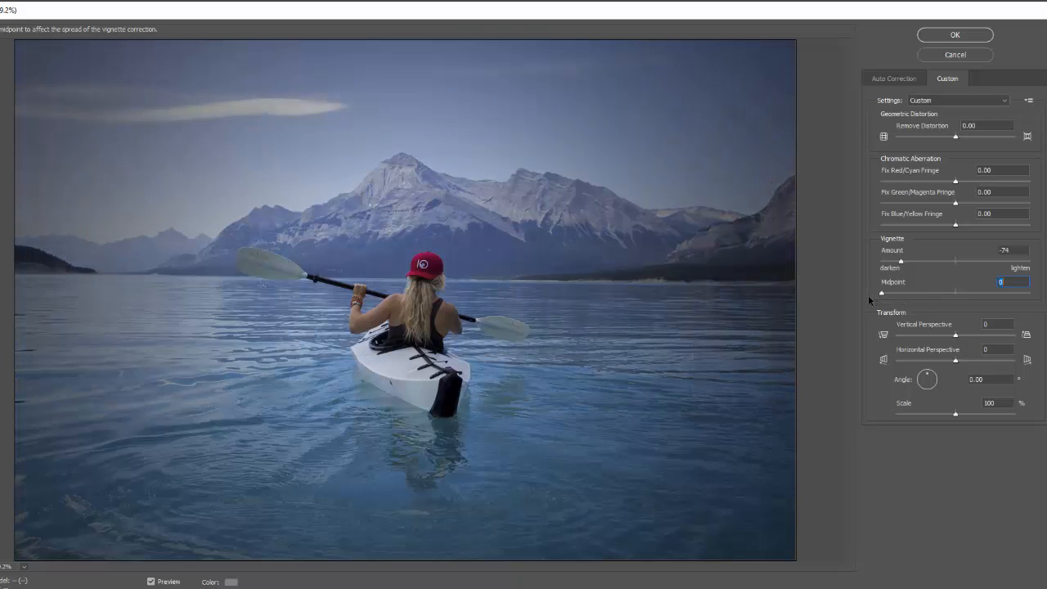
{"action": "left_click_drag", "start_coordinate": [898, 293], "coordinate": [939, 293]}
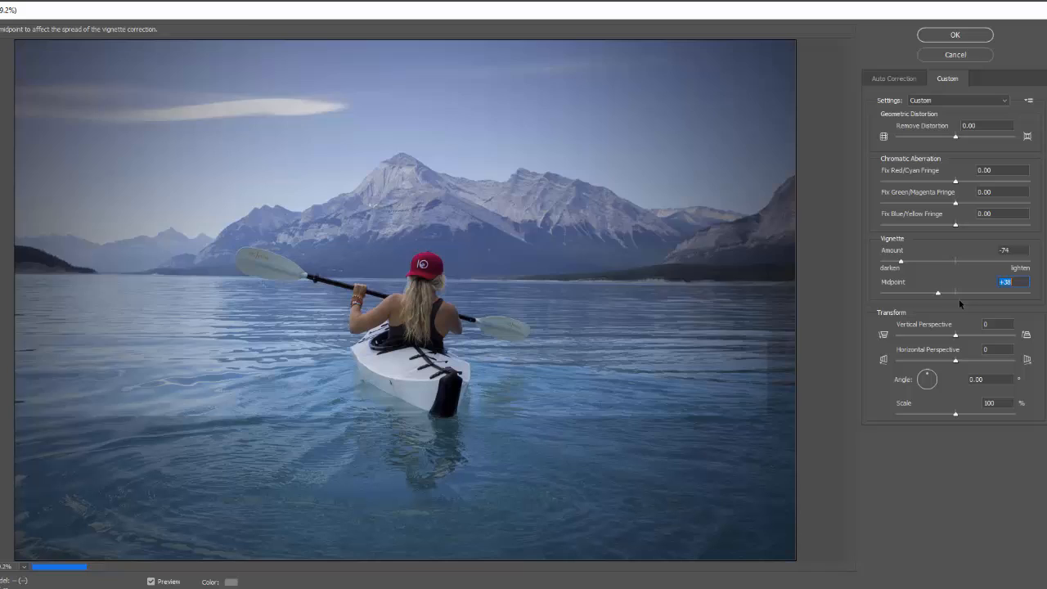
{"action": "left_click_drag", "start_coordinate": [939, 293], "coordinate": [1018, 293]}
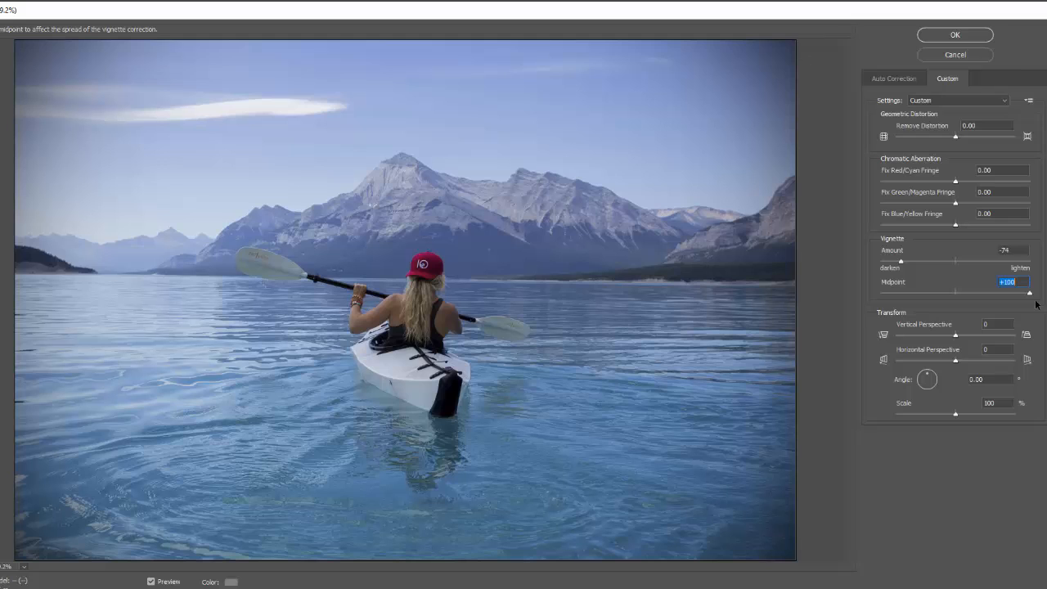
{"action": "left_click_drag", "start_coordinate": [1030, 291], "coordinate": [991, 291]}
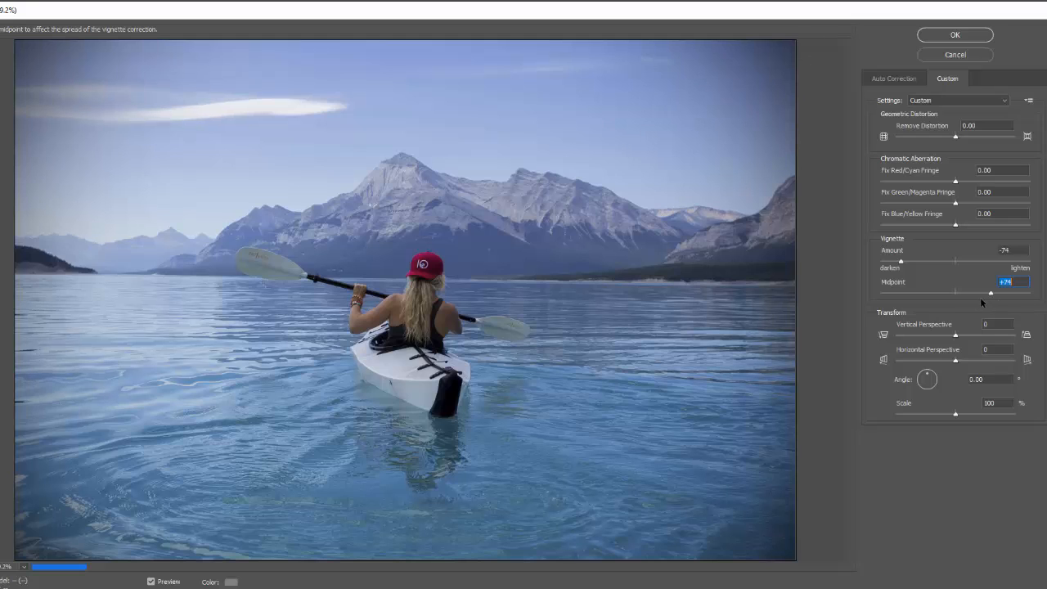
{"action": "left_click_drag", "start_coordinate": [992, 291], "coordinate": [959, 291]}
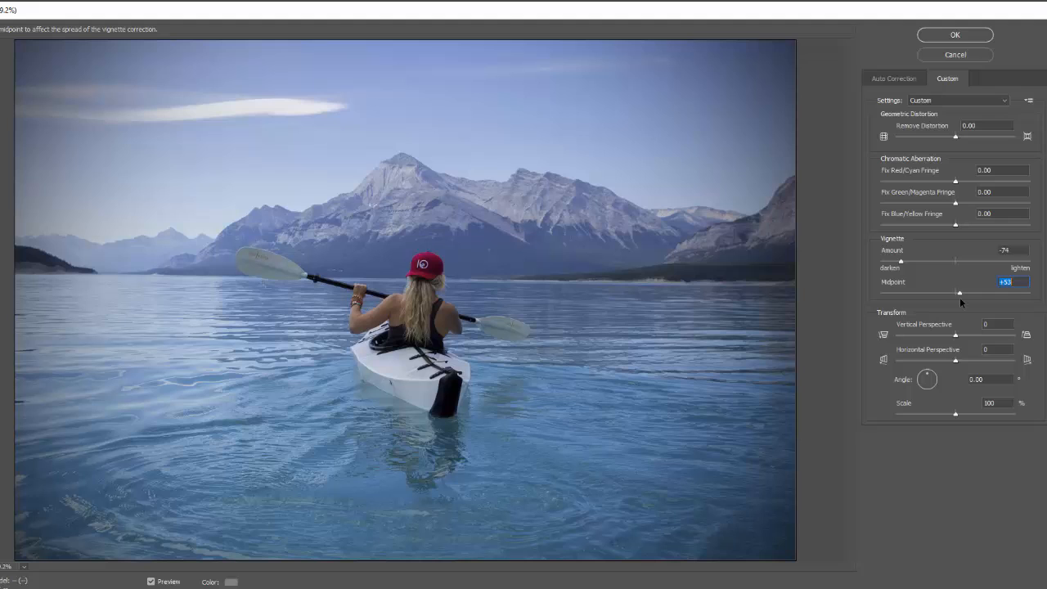
{"action": "left_click_drag", "start_coordinate": [957, 293], "coordinate": [939, 293]}
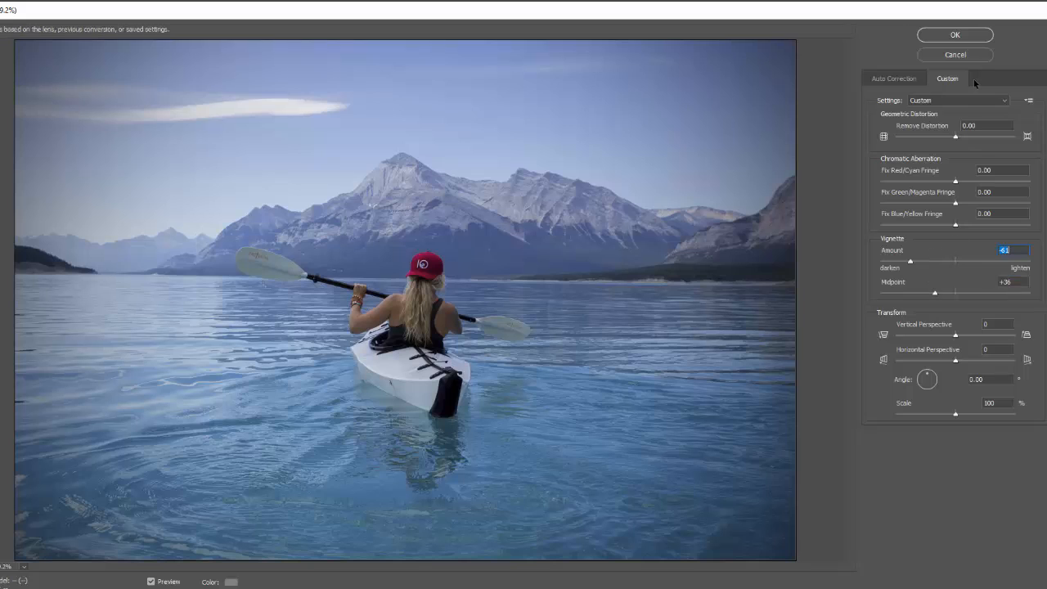
{"action": "mouse_move", "coordinate": [916, 275]}
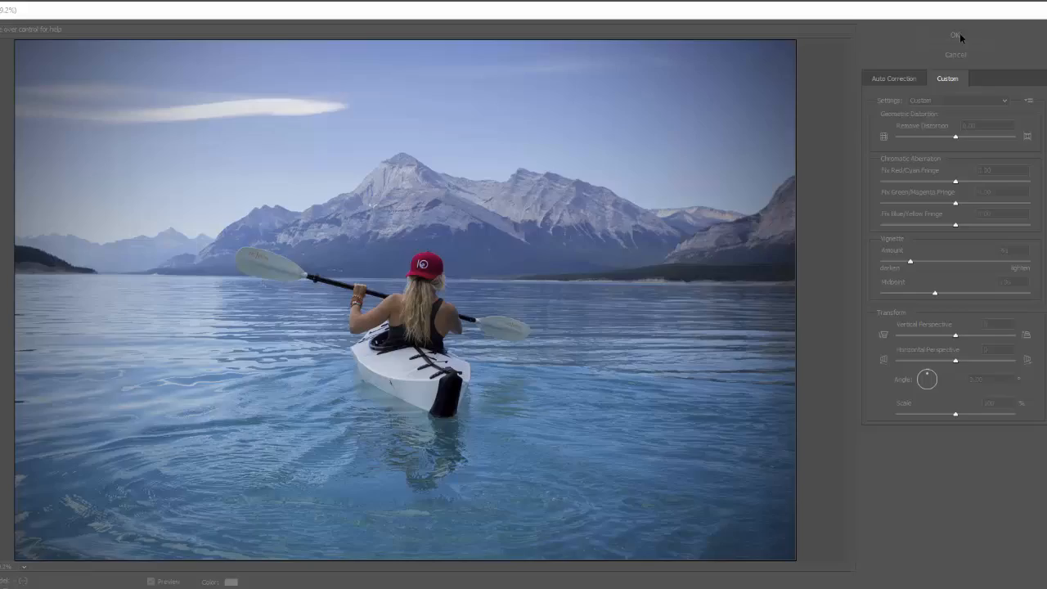
{"action": "left_click", "coordinate": [955, 34]}
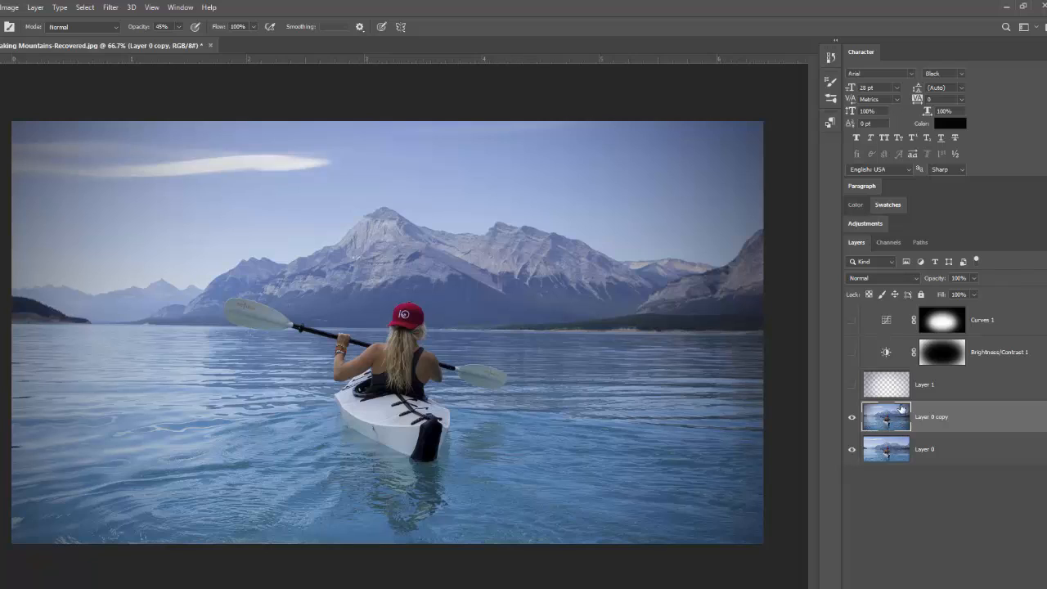
{"action": "mouse_move", "coordinate": [887, 434]}
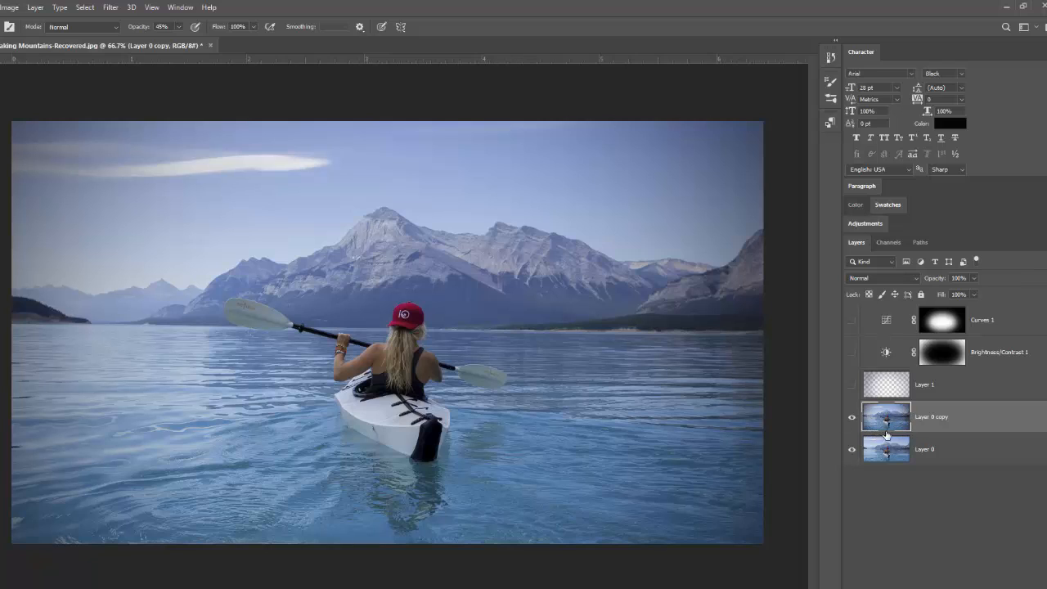
{"action": "mouse_move", "coordinate": [985, 442]}
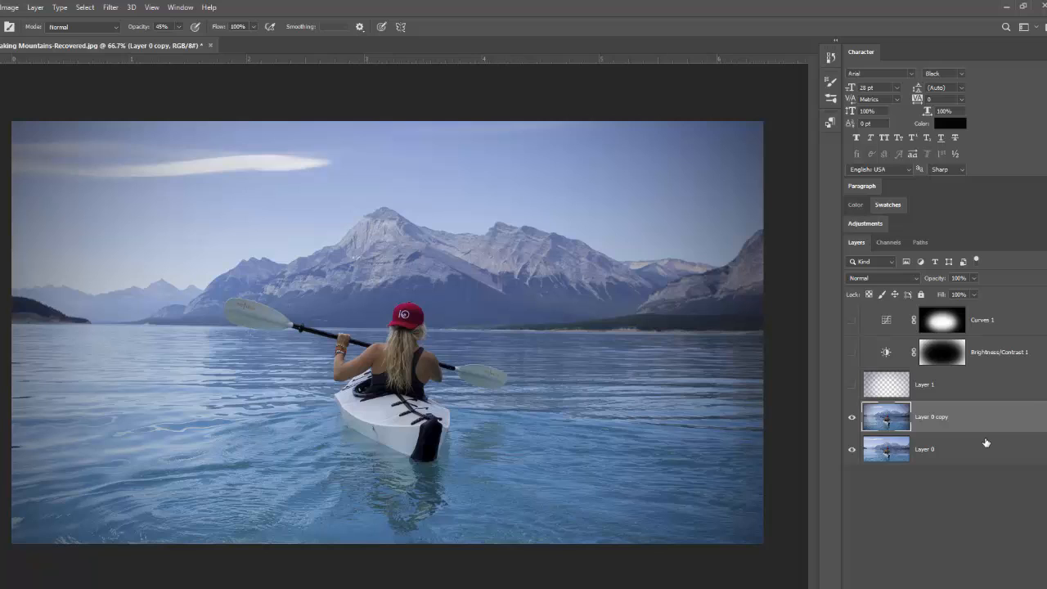
{"action": "left_click", "coordinate": [852, 417]}
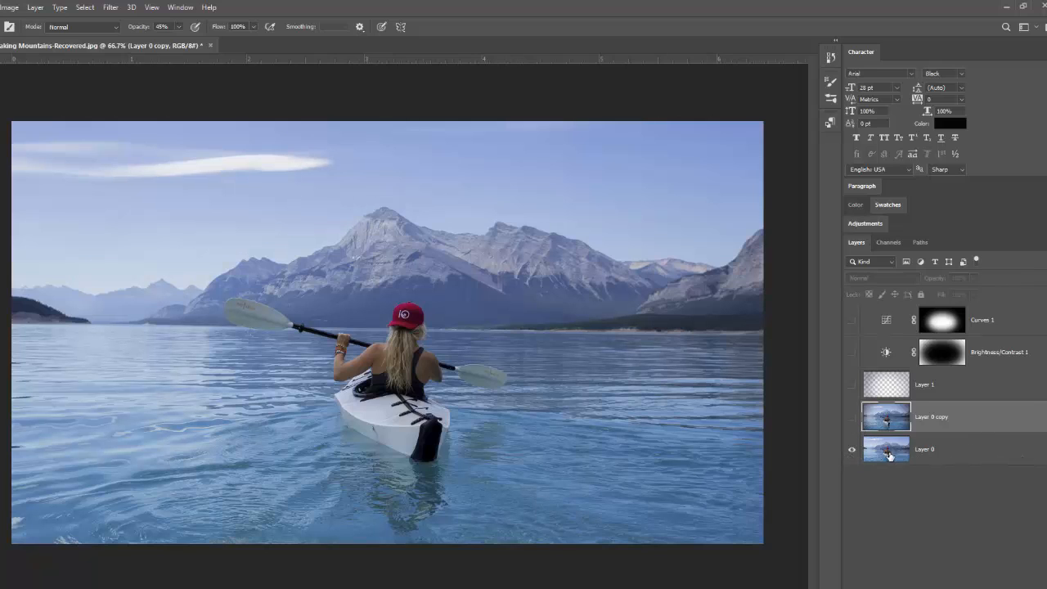
{"action": "left_click", "coordinate": [850, 417]}
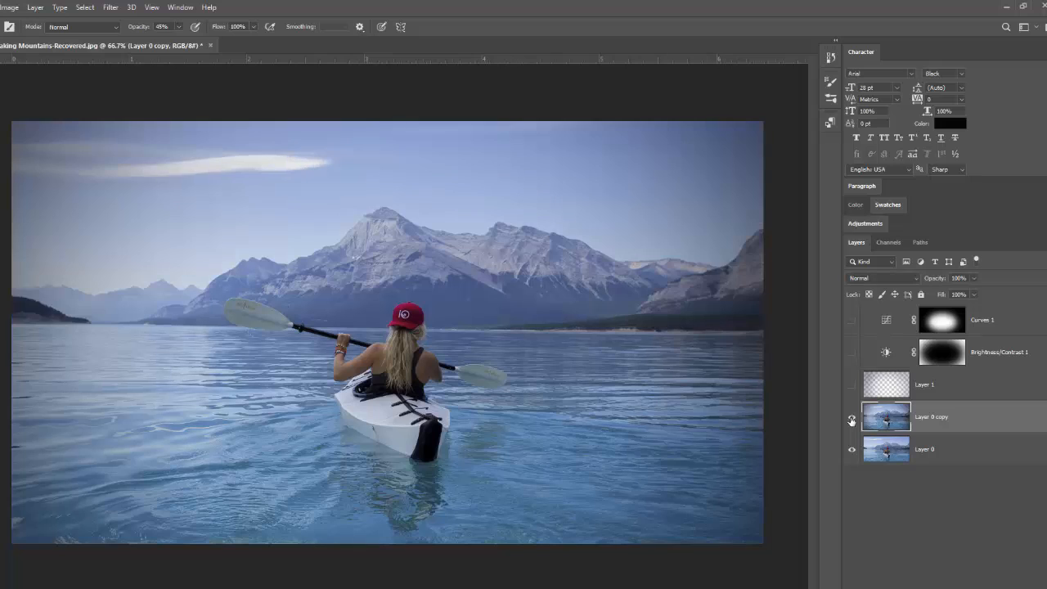
{"action": "left_click", "coordinate": [851, 419]}
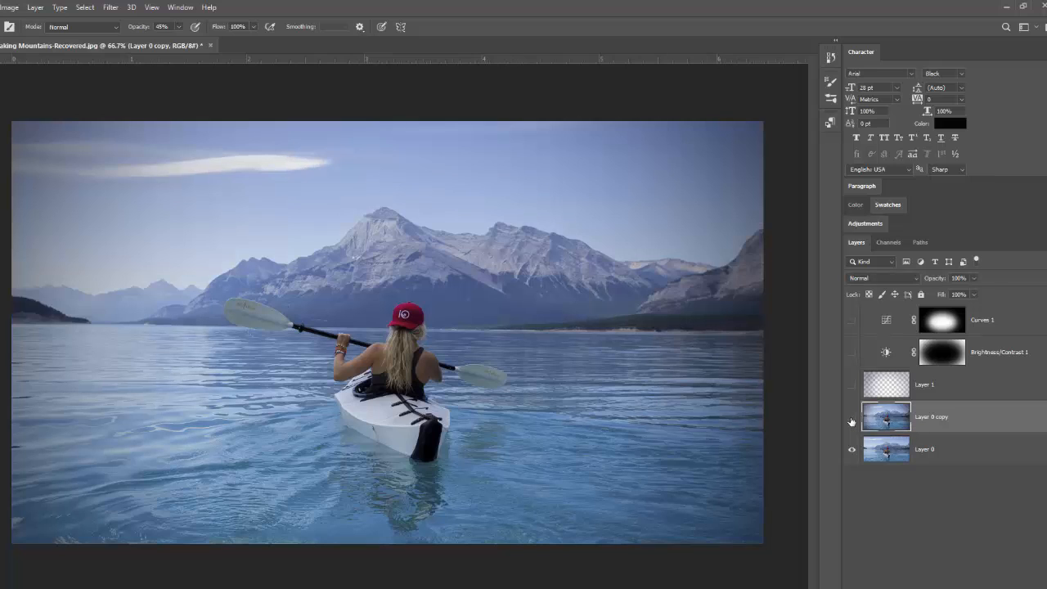
{"action": "left_click", "coordinate": [851, 418]}
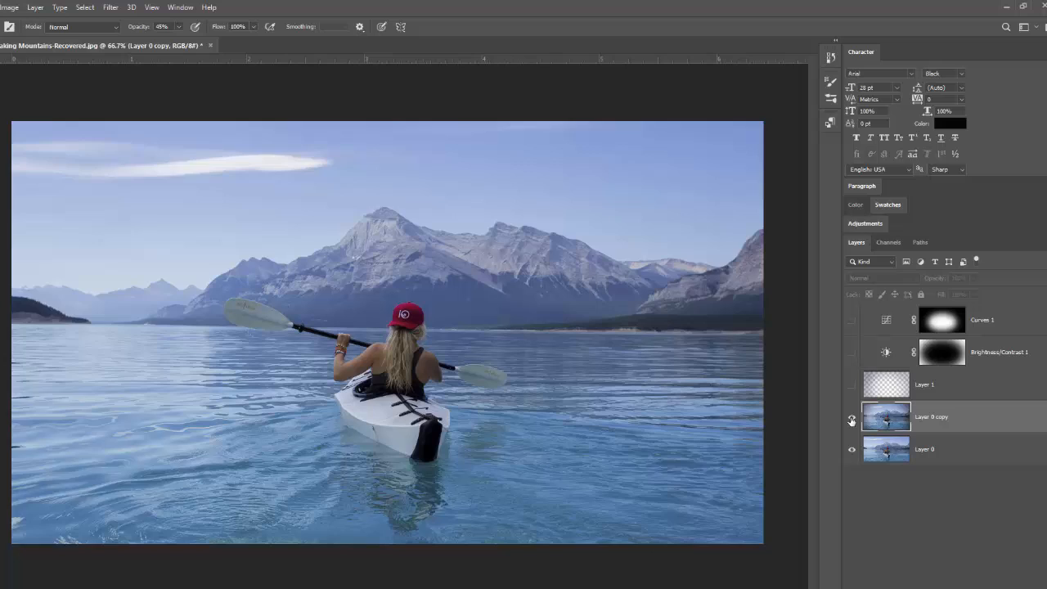
{"action": "left_click", "coordinate": [851, 417]}
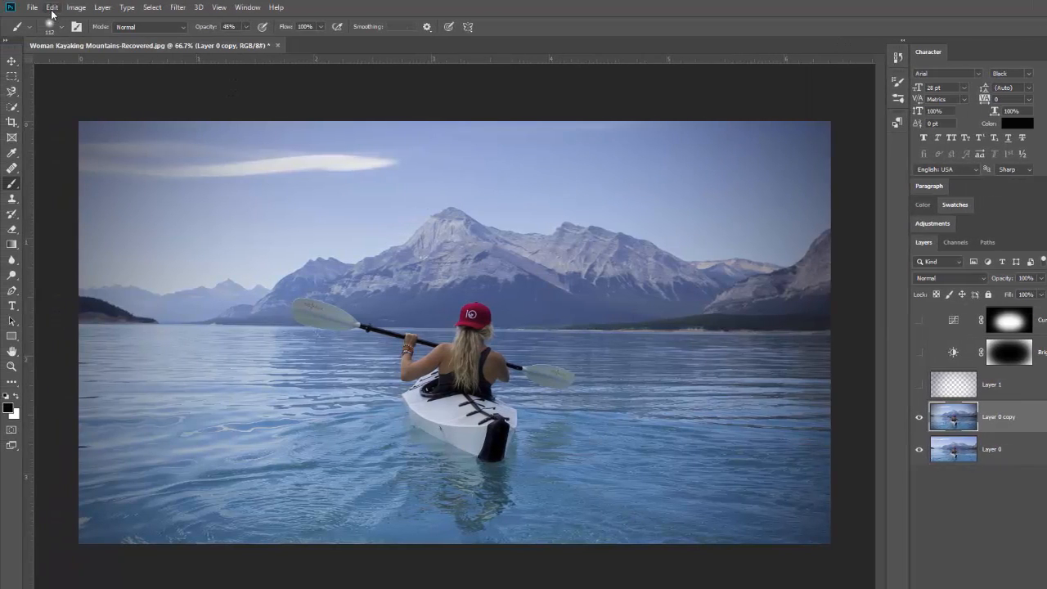
{"action": "left_click", "coordinate": [53, 6]}
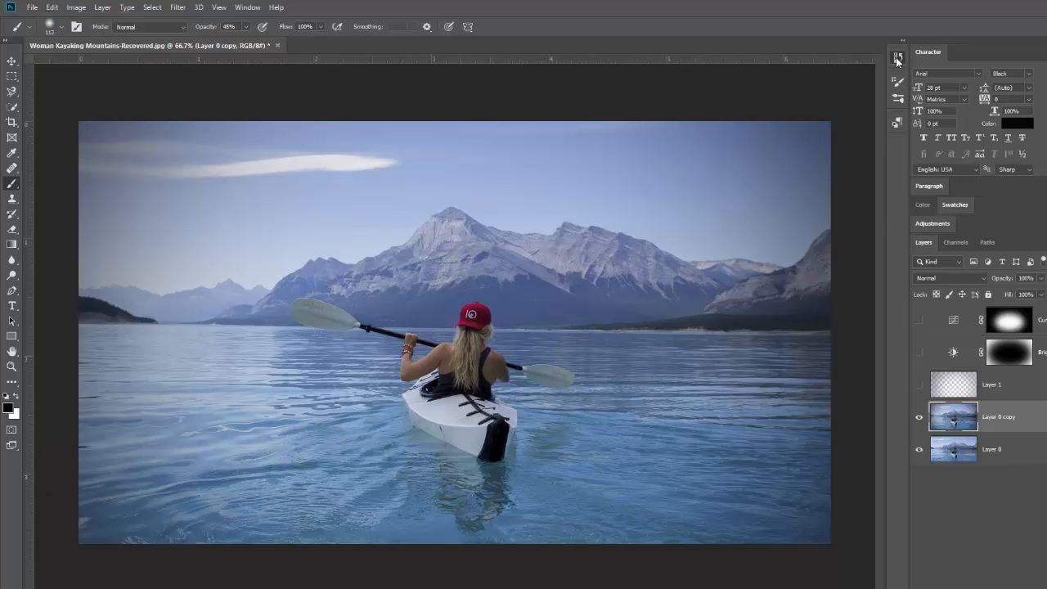
{"action": "left_click", "coordinate": [897, 56]}
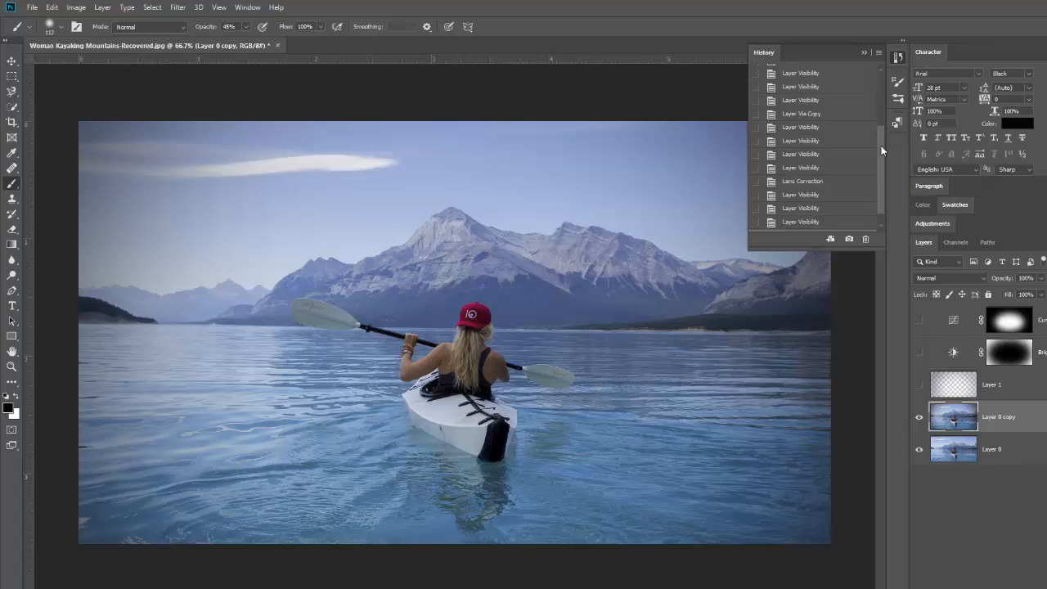
{"action": "scroll", "scroll_direction": "up", "scroll_amount": 3}
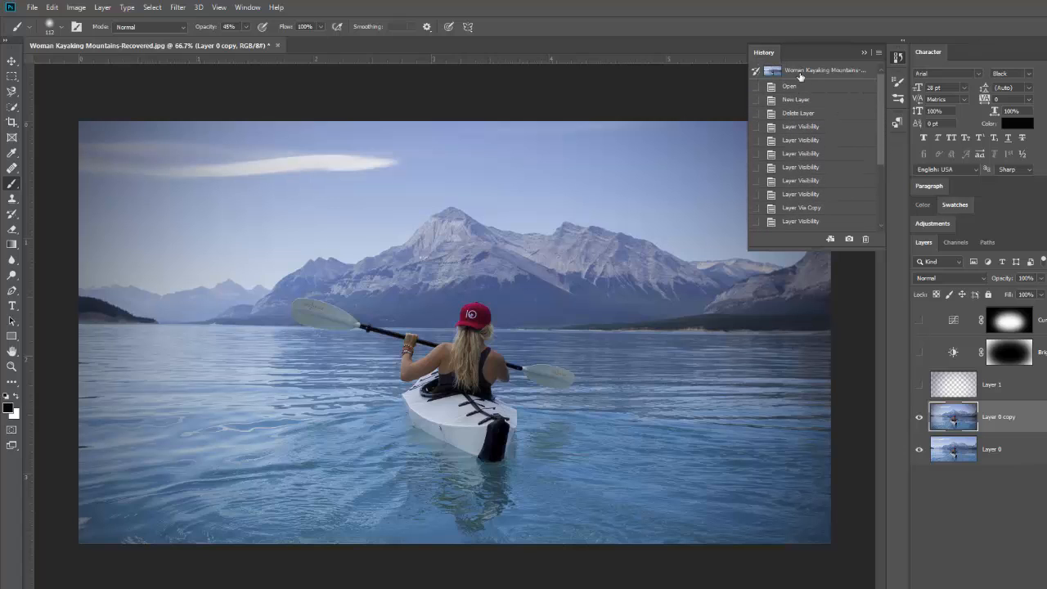
{"action": "scroll", "scroll_direction": "down", "scroll_amount": 3}
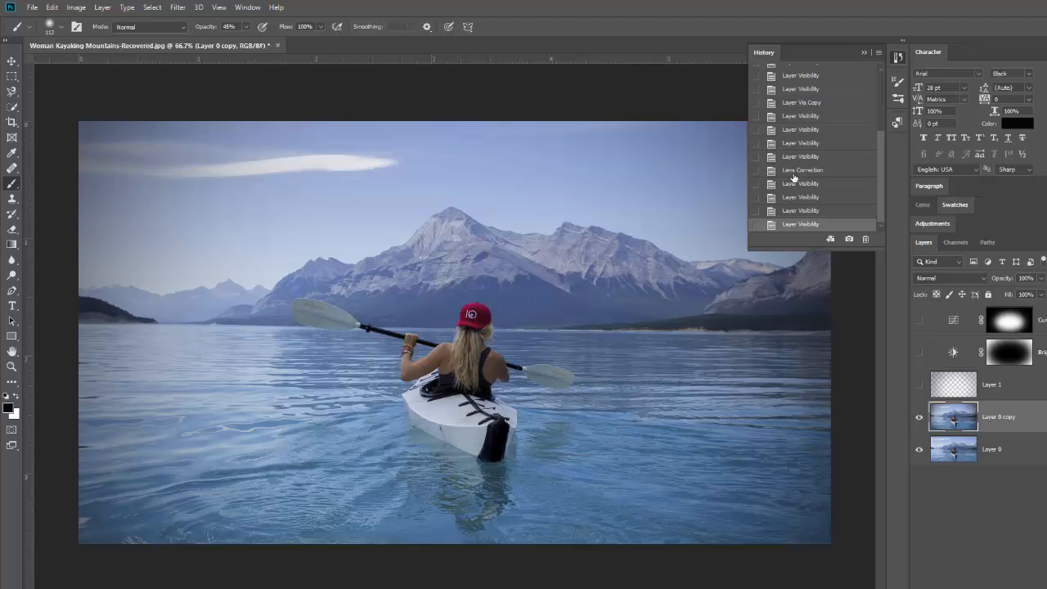
{"action": "left_click", "coordinate": [802, 170]}
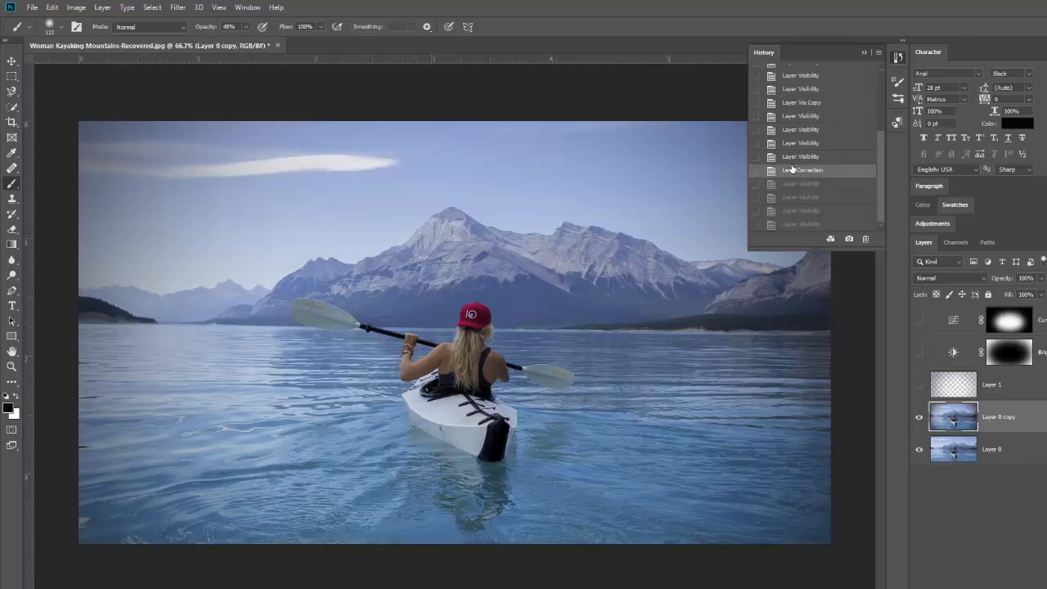
{"action": "left_click", "coordinate": [800, 157]}
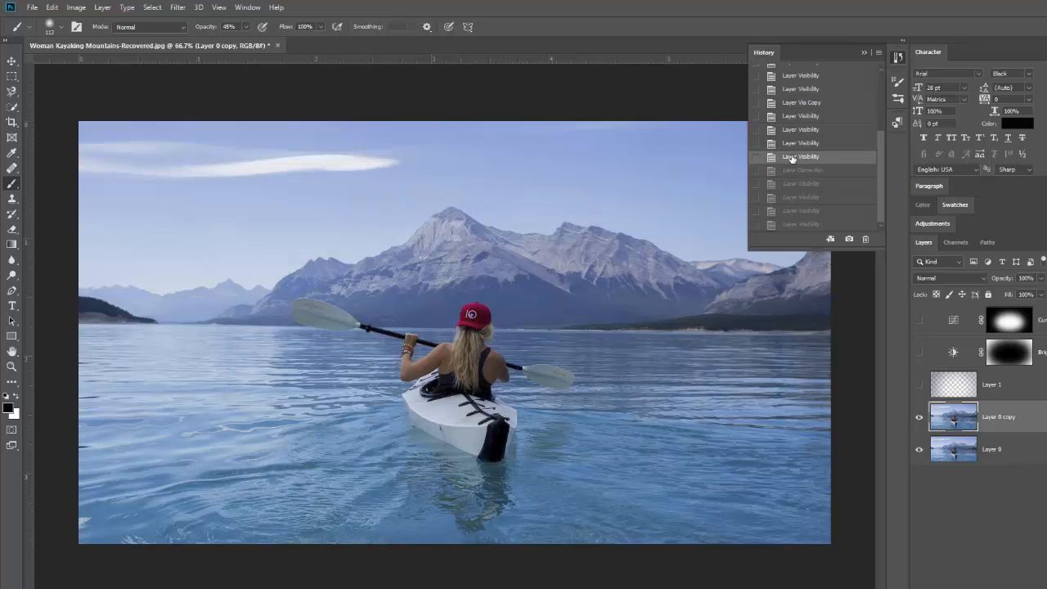
{"action": "left_click", "coordinate": [800, 169]}
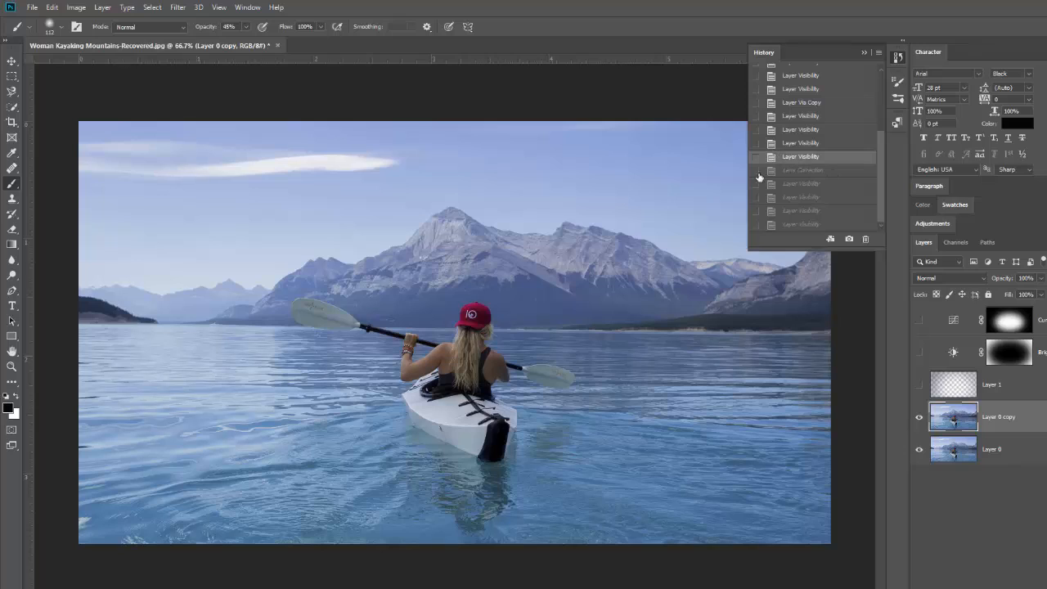
{"action": "mouse_move", "coordinate": [805, 174]}
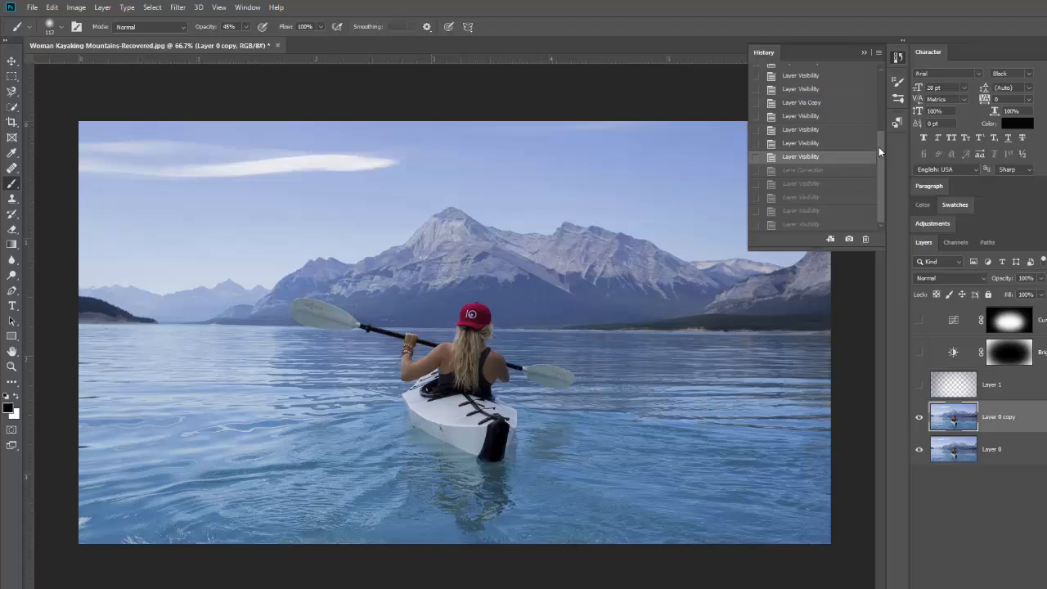
{"action": "mouse_move", "coordinate": [795, 231]}
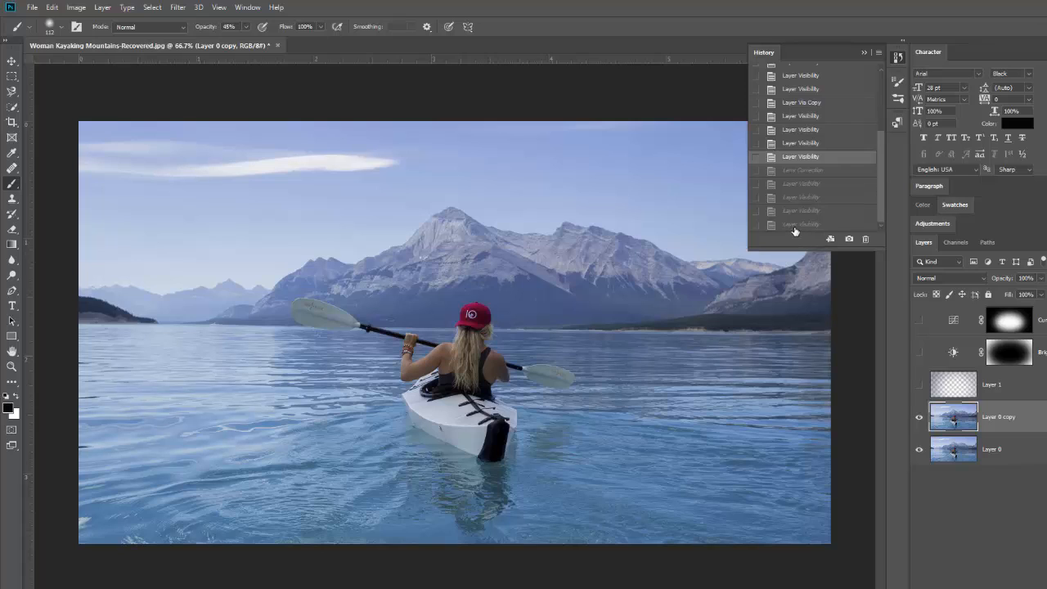
{"action": "left_click", "coordinate": [800, 225]}
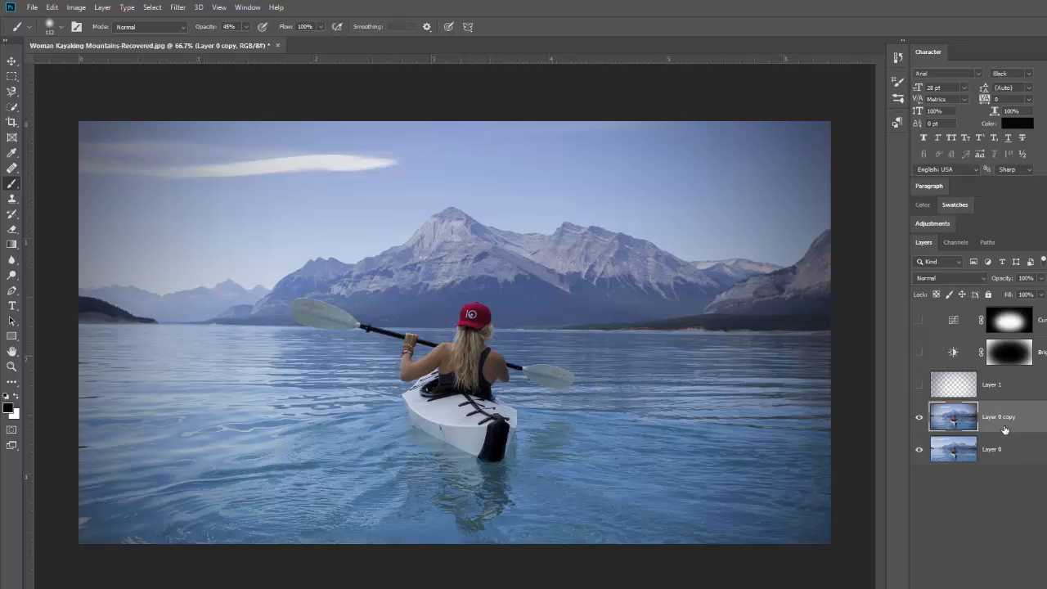
{"action": "mouse_move", "coordinate": [995, 426]}
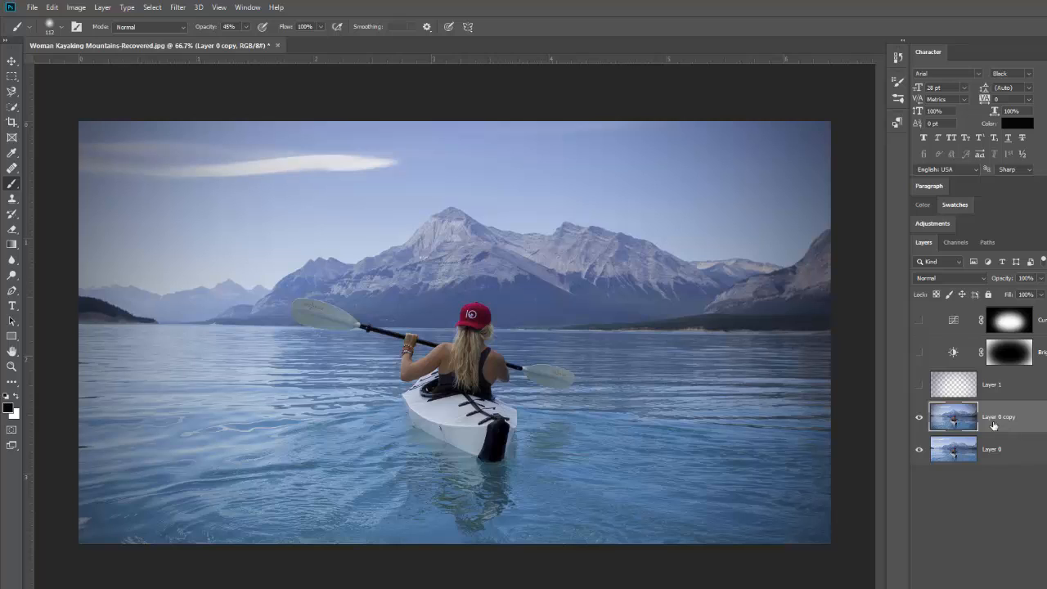
Toggle the vignetted copy's visibility and turn on Layer 1 above it for a blue haze.
{"action": "left_click", "coordinate": [920, 391]}
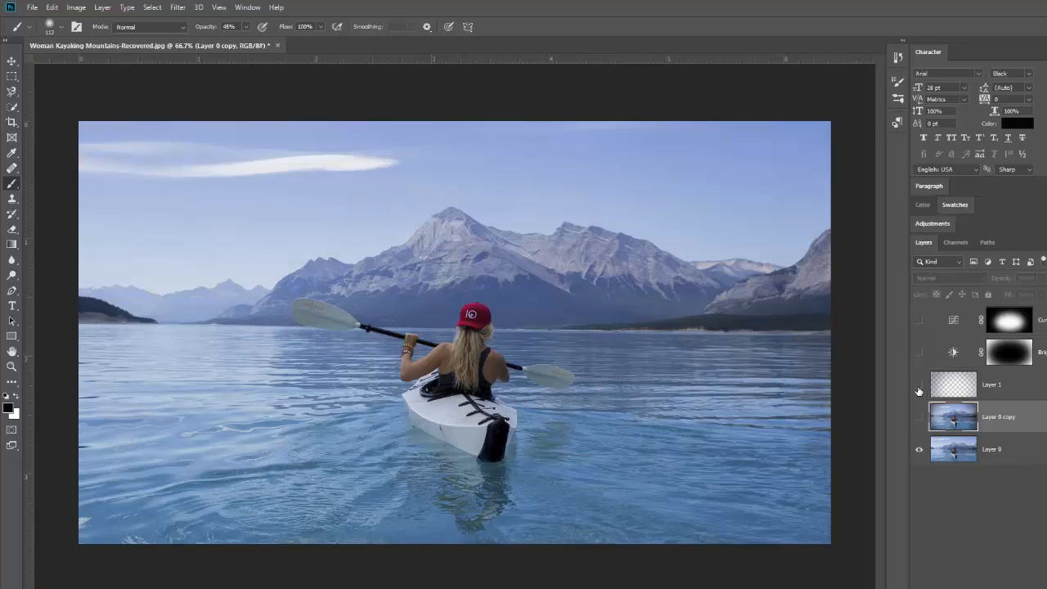
{"action": "left_click", "coordinate": [920, 386]}
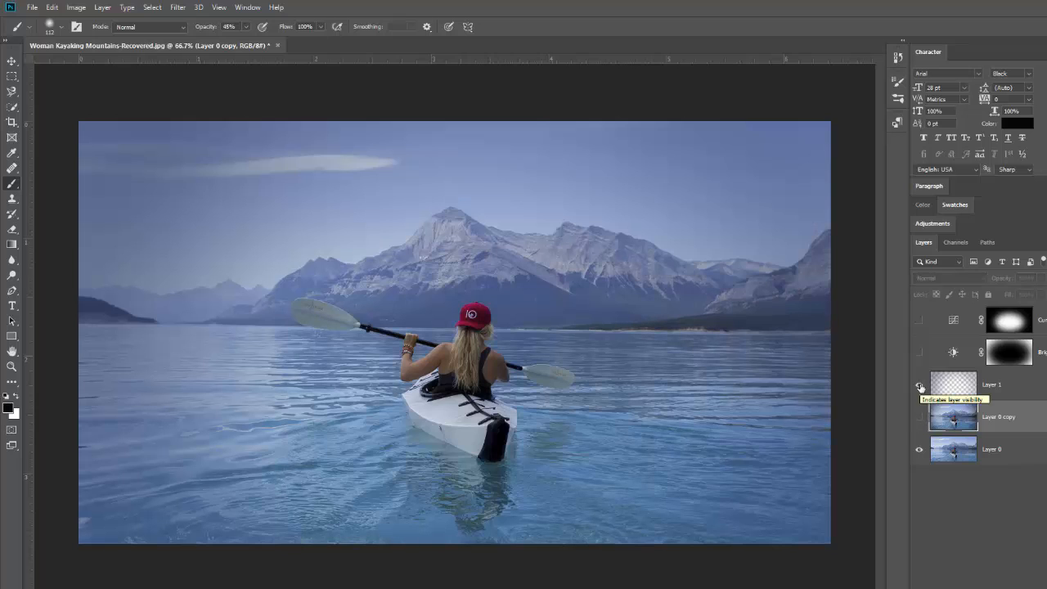
{"action": "left_click", "coordinate": [920, 385]}
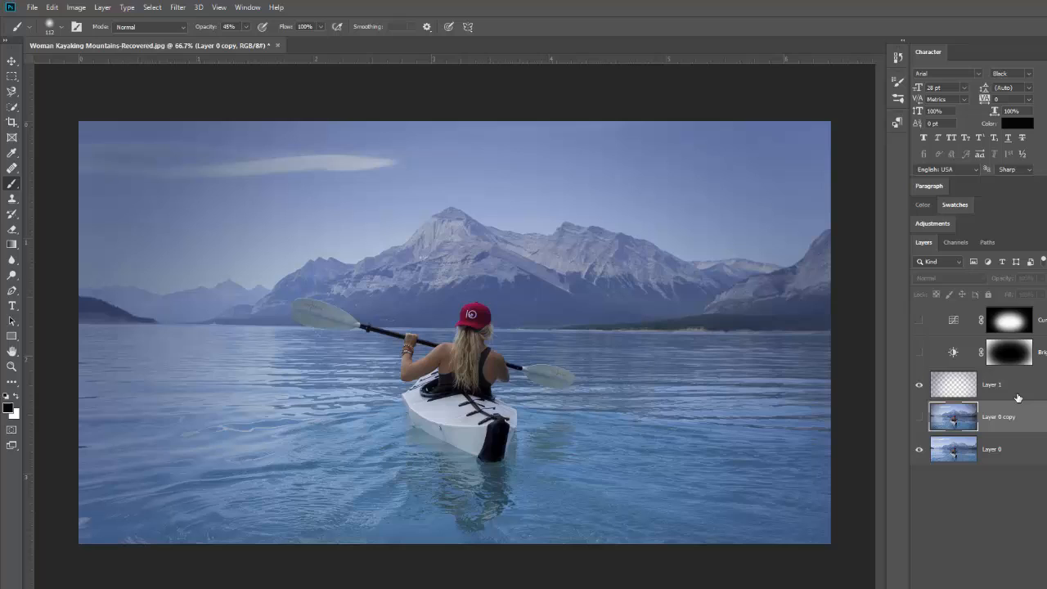